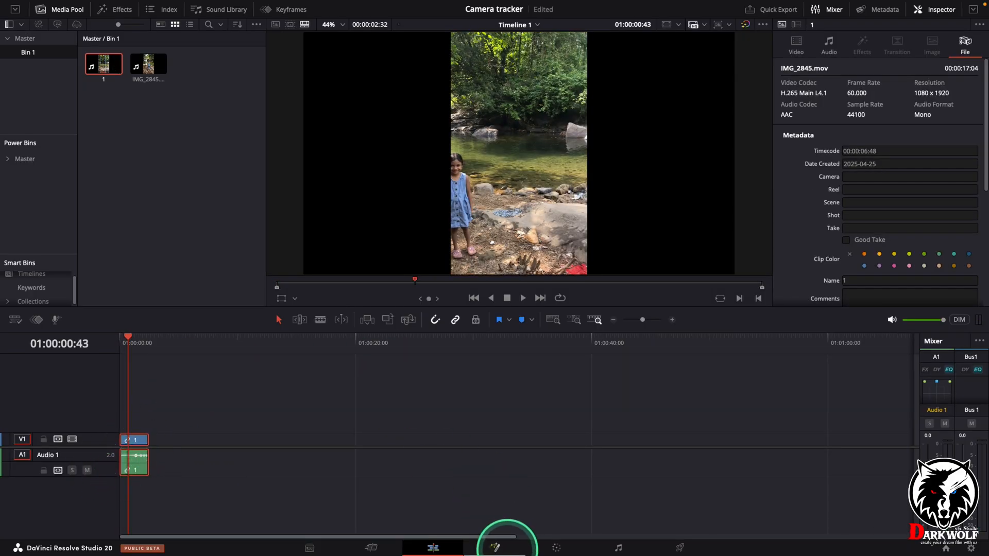
# On the Fusion page, add a Camera Tracker node after MediaIn1 via the 'camera' tool search
pyautogui.click(494, 547)
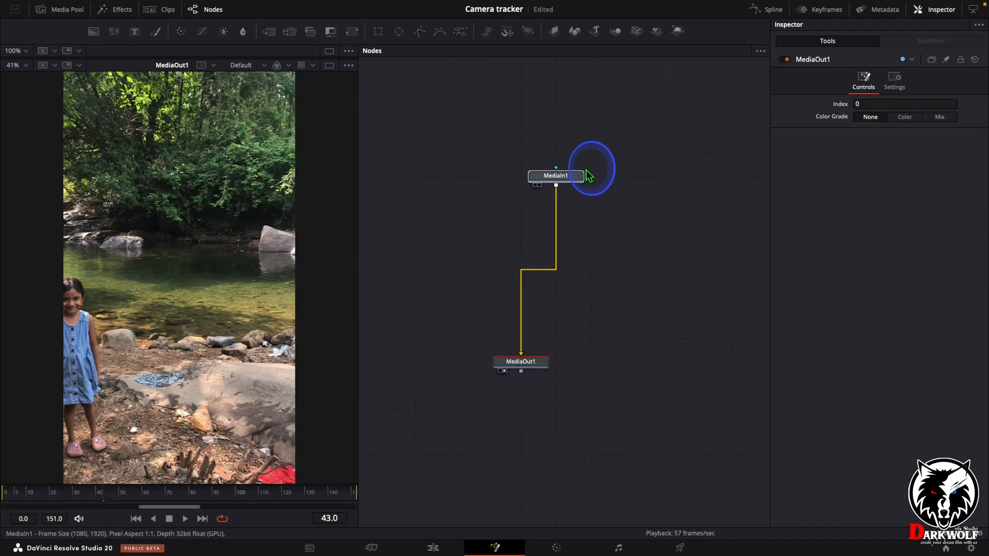
pyautogui.click(555, 175)
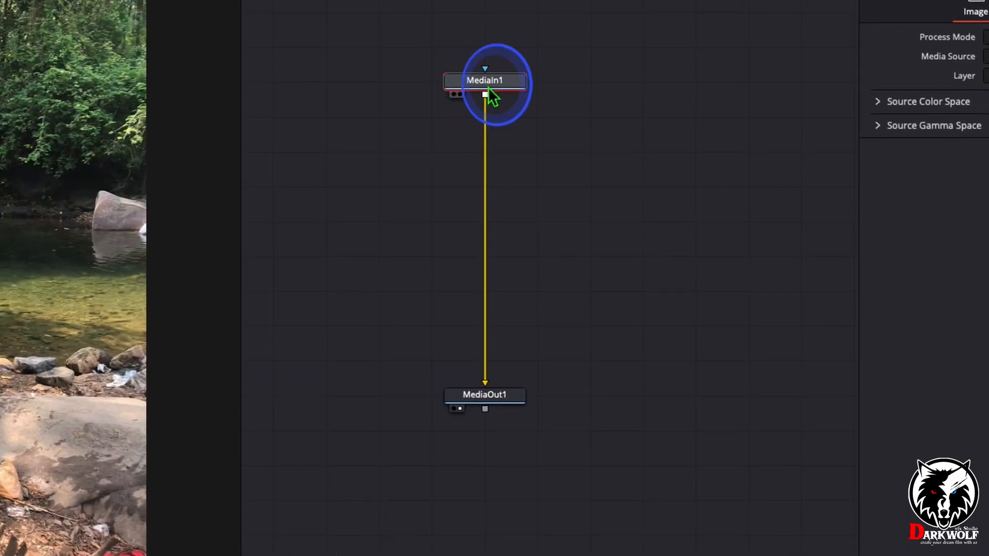
pyautogui.moveTo(484, 85)
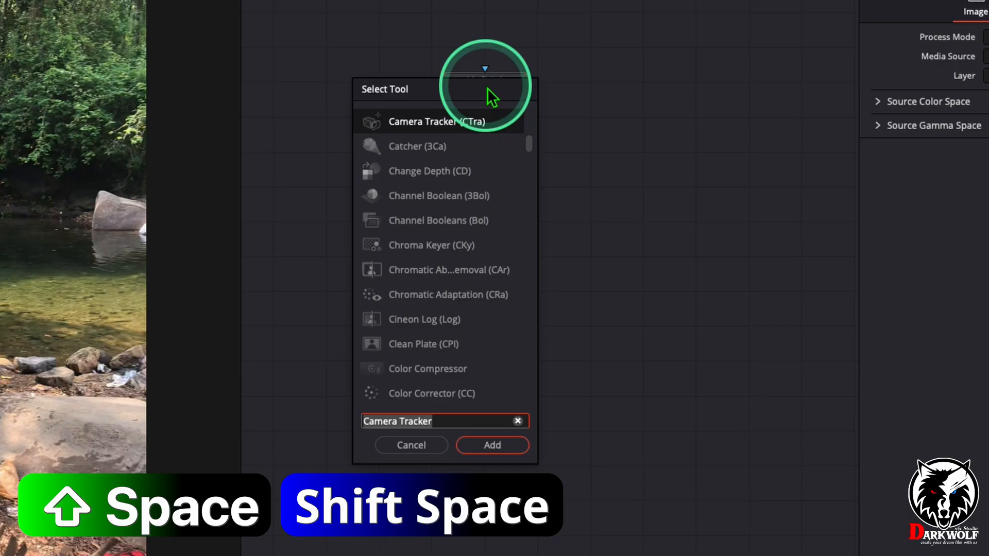
pyautogui.write('camera')
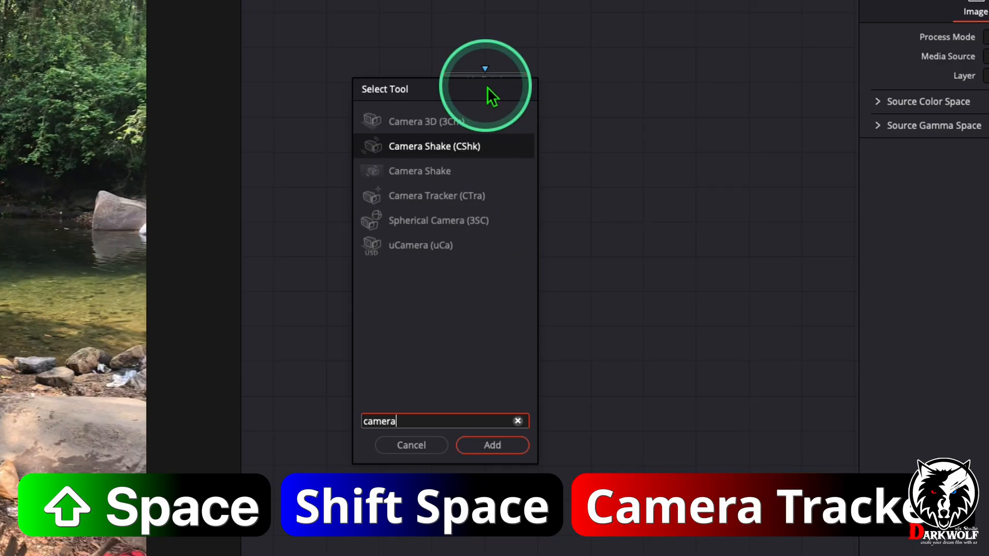
pyautogui.moveTo(435, 208)
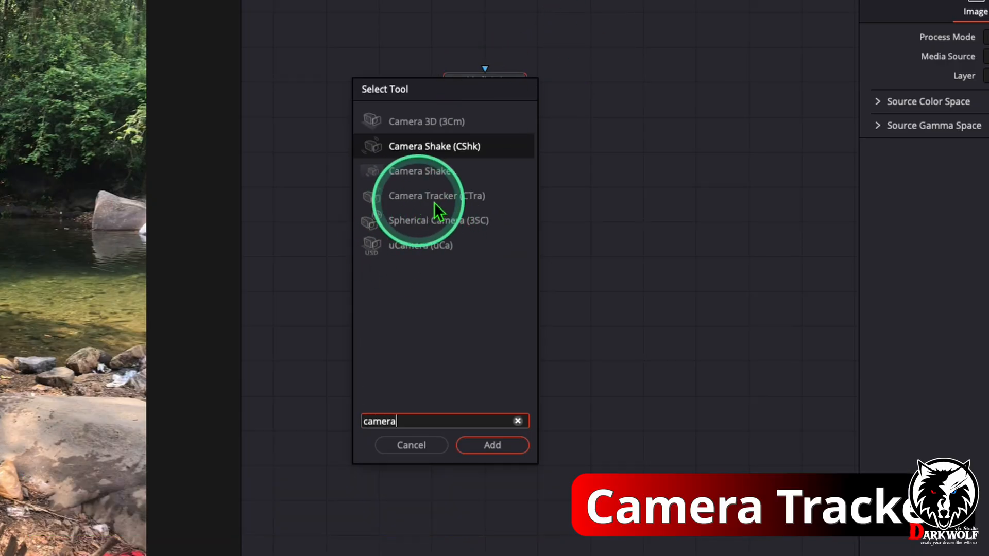
pyautogui.click(492, 445)
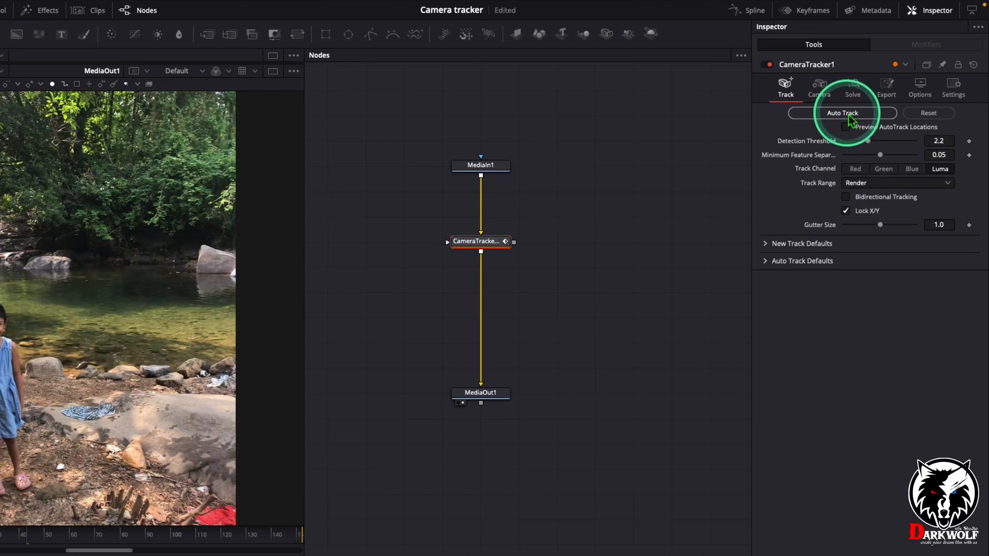
# Auto-track the river footage and run an initial camera solve
pyautogui.click(841, 113)
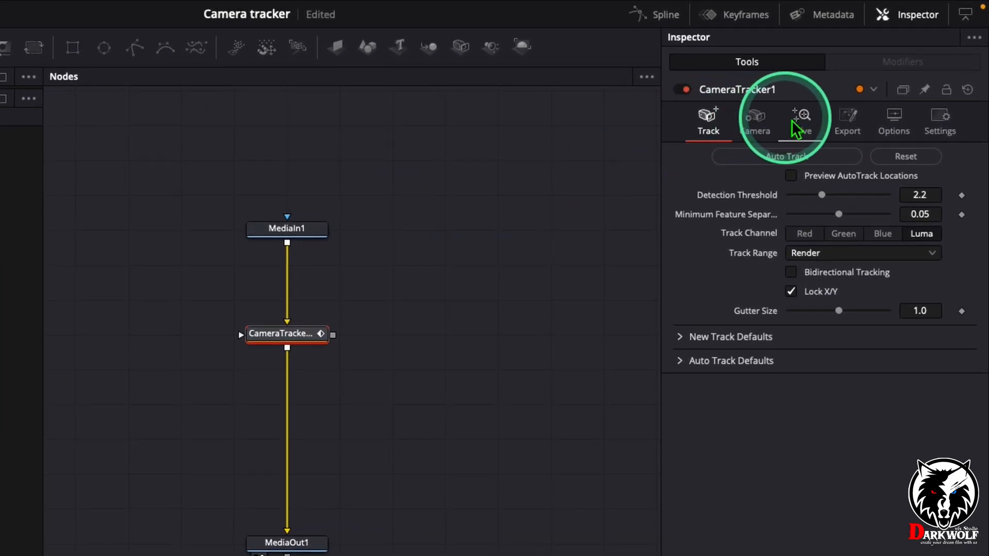
pyautogui.click(800, 121)
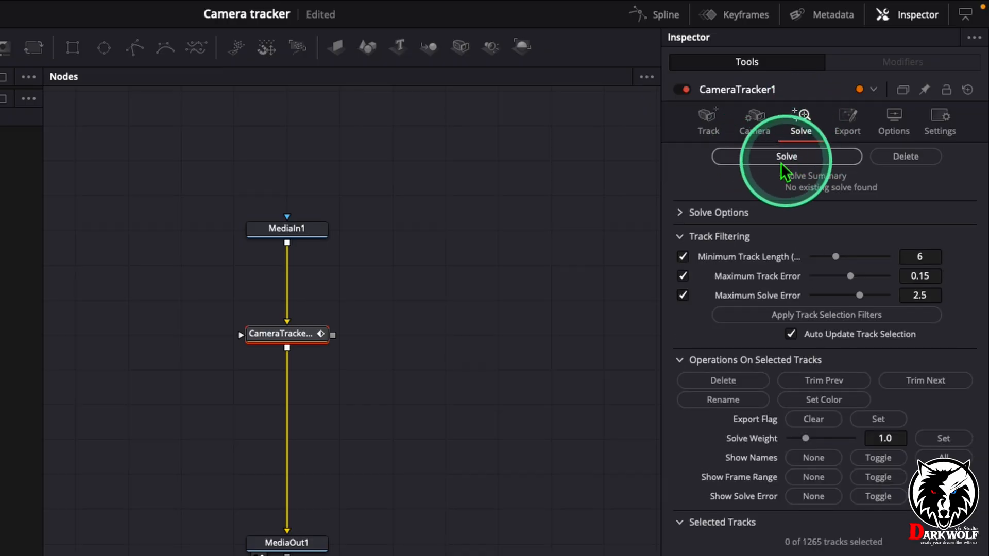
pyautogui.click(786, 156)
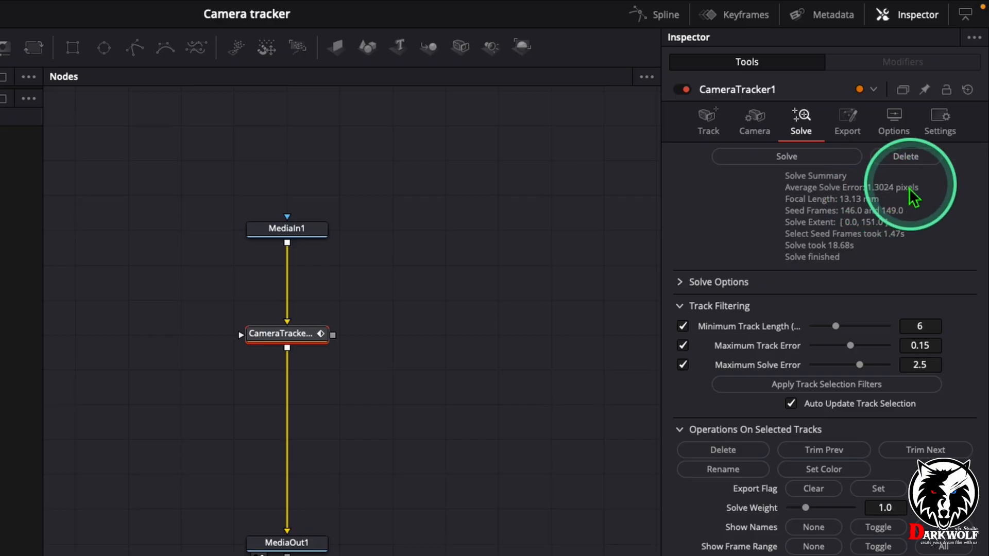
pyautogui.moveTo(889, 201)
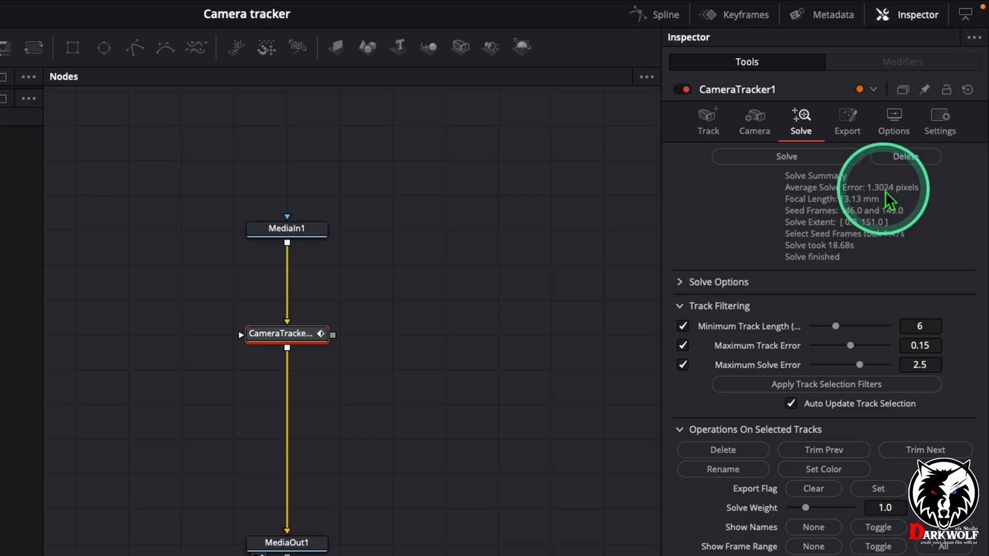
pyautogui.moveTo(597, 371)
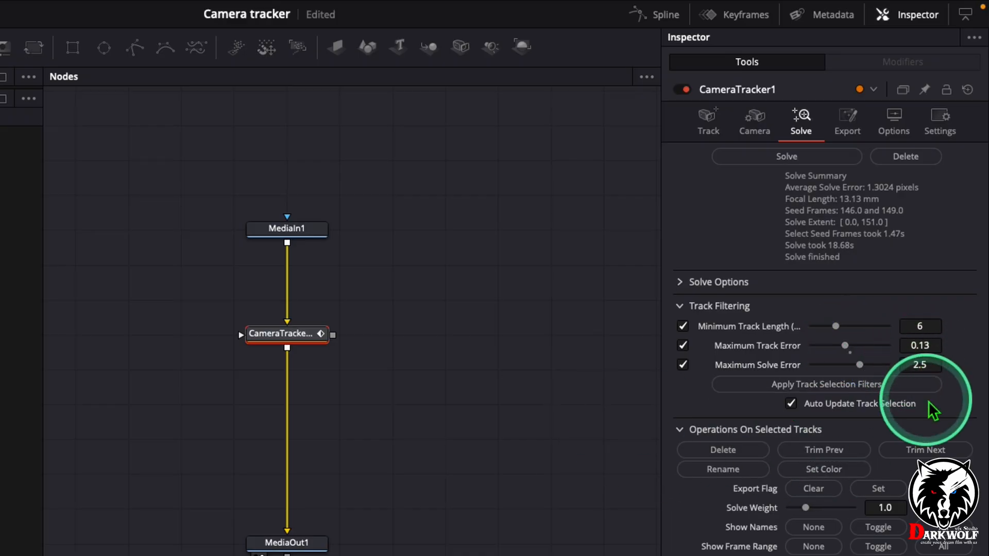
# Filter tracks at 0.13 maximum track error, delete the failures, and re-solve
pyautogui.click(786, 157)
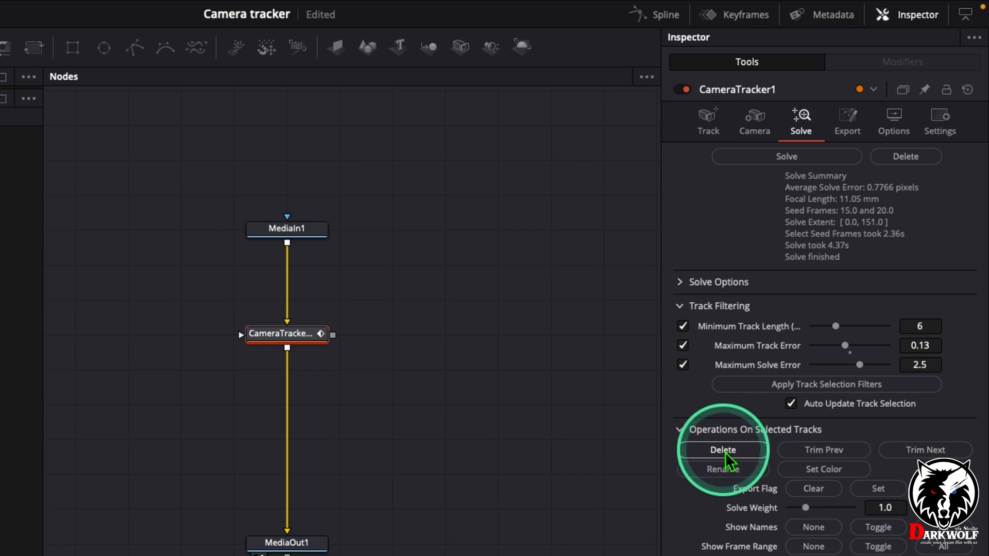
pyautogui.click(786, 155)
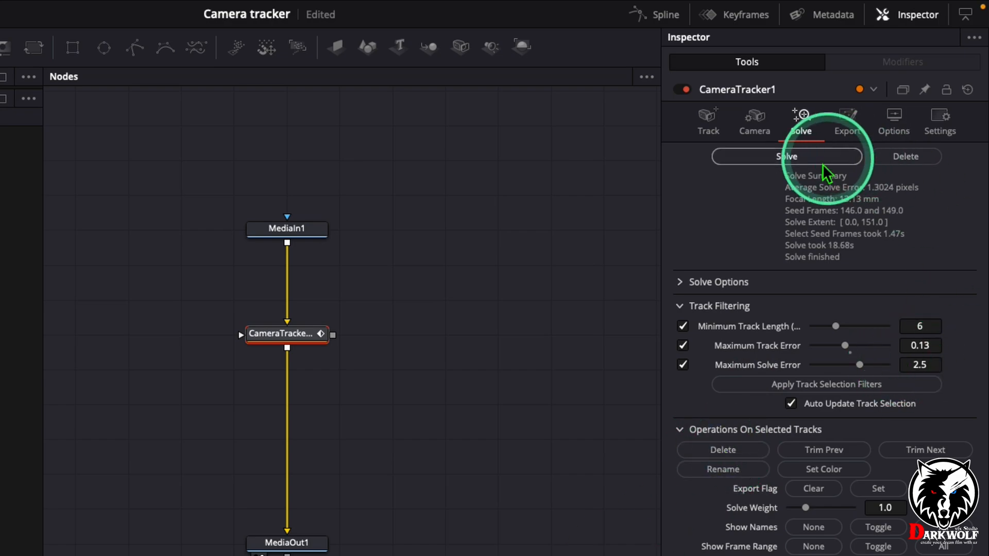
pyautogui.click(786, 155)
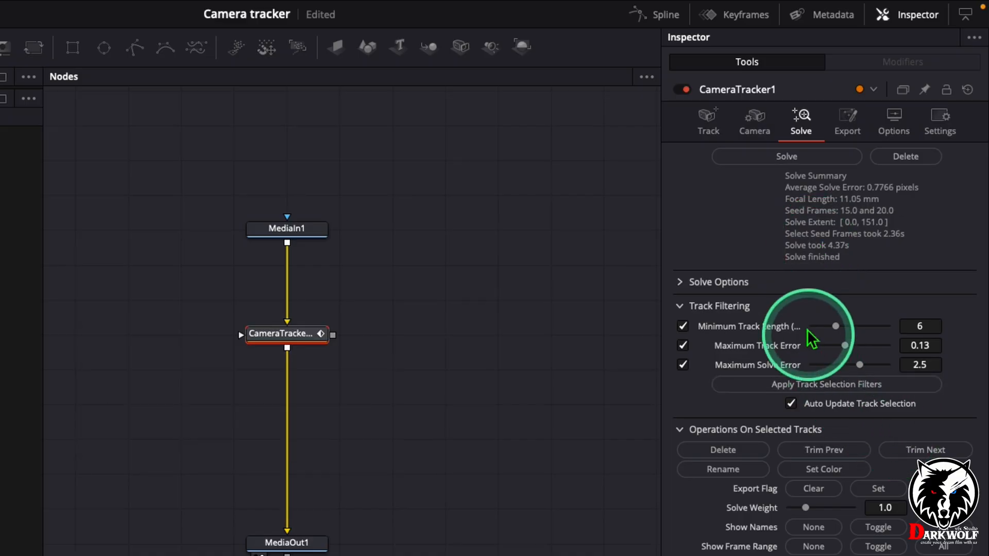
pyautogui.moveTo(881, 207)
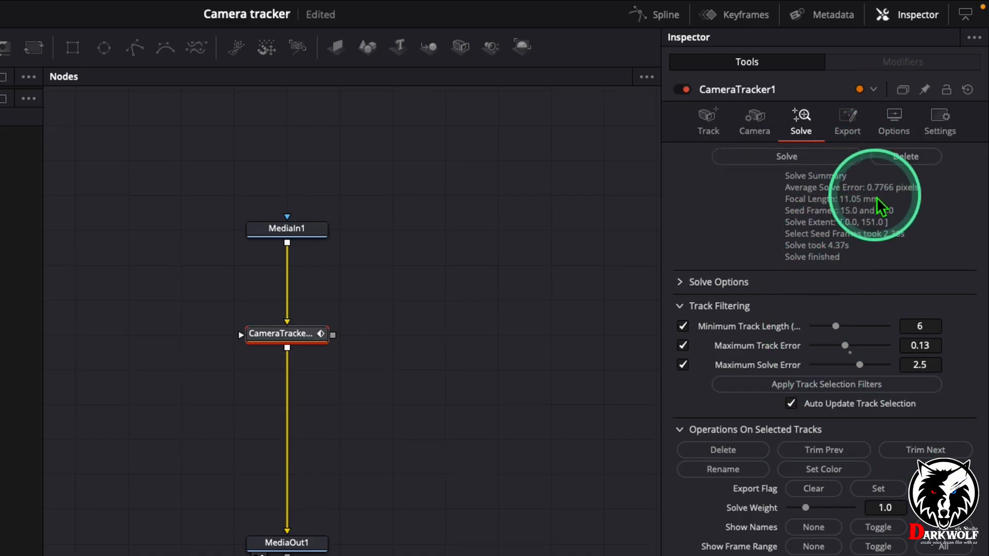
pyautogui.moveTo(887, 203)
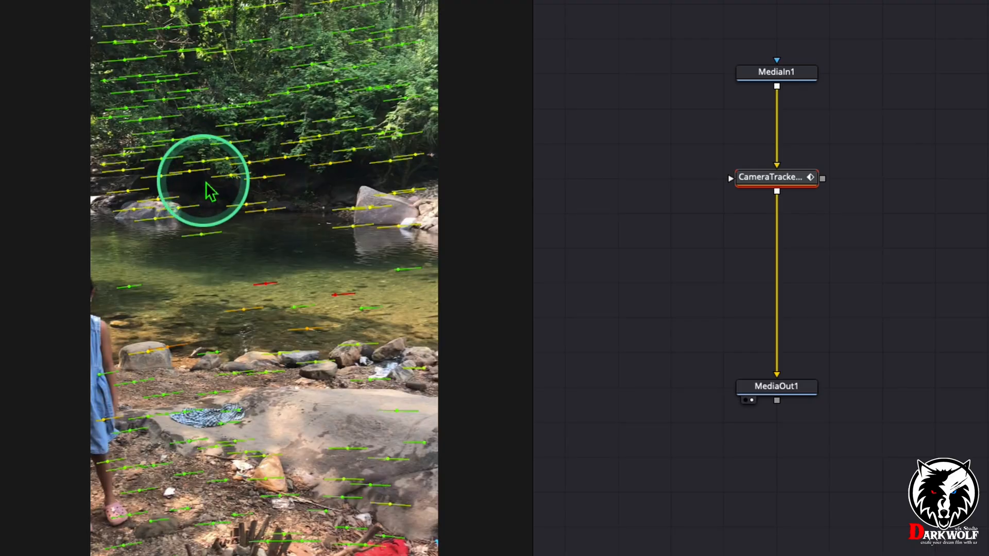
pyautogui.moveTo(309, 246)
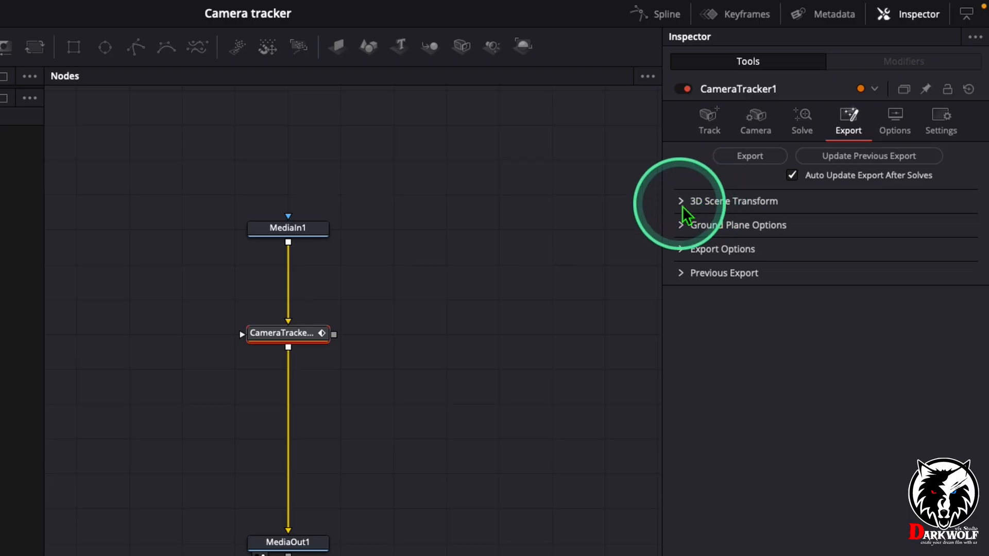
# Set the 3D scene origin from the selected tracks and export Camera3D1 and Merge3D1
pyautogui.click(680, 200)
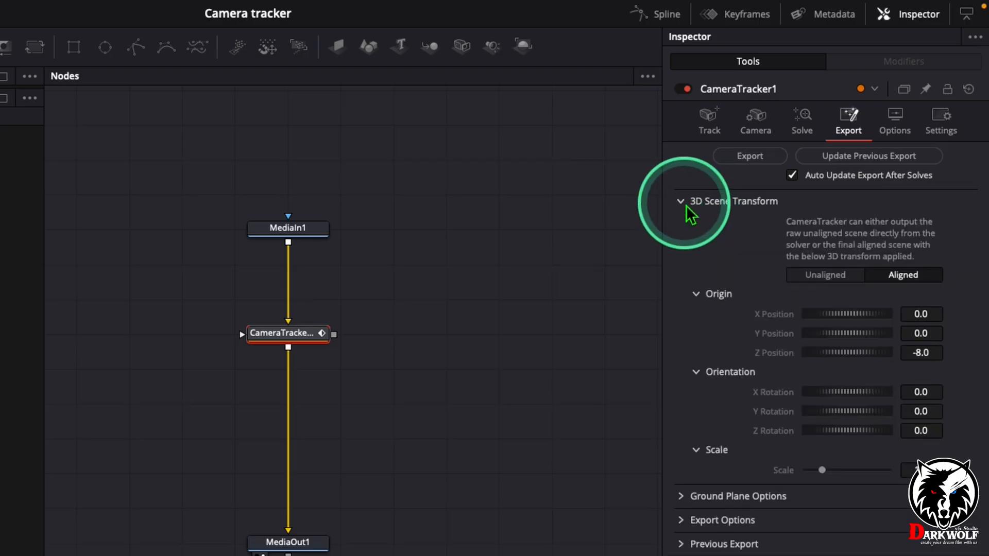
pyautogui.click(825, 275)
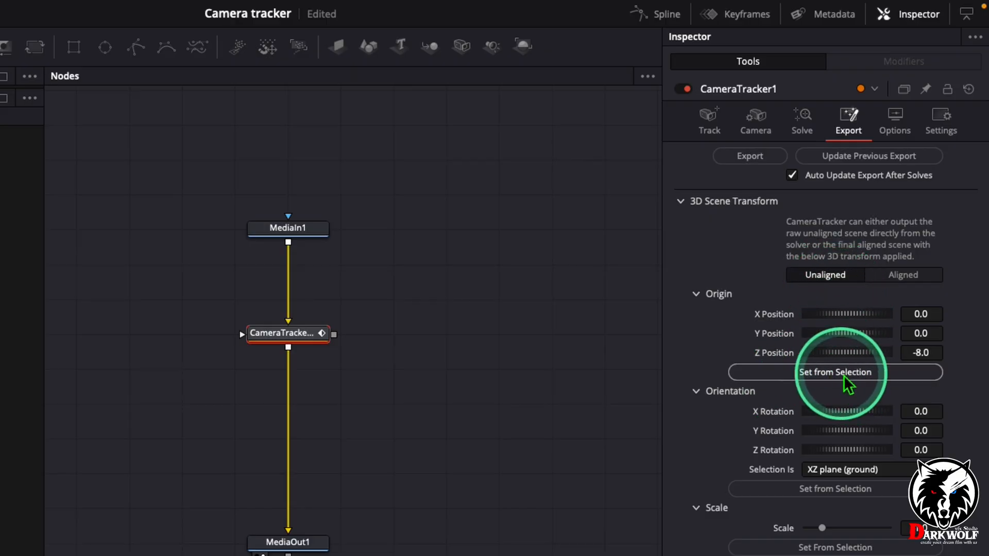
pyautogui.click(835, 372)
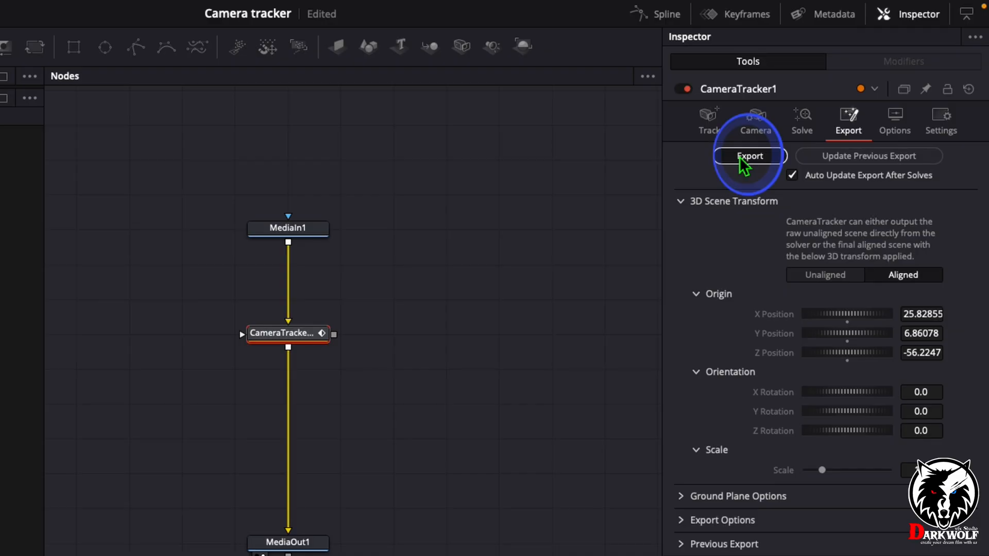
pyautogui.click(749, 156)
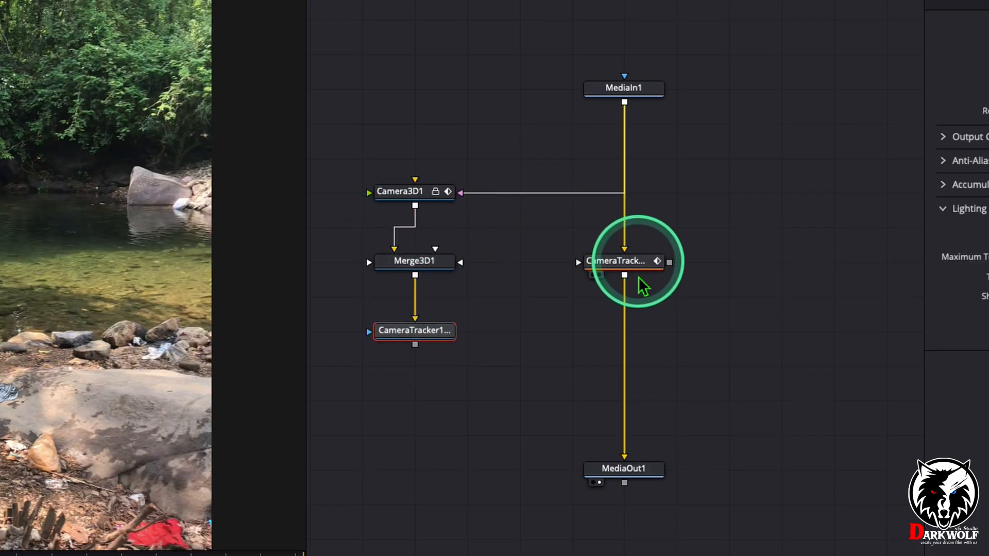
pyautogui.moveTo(624, 261)
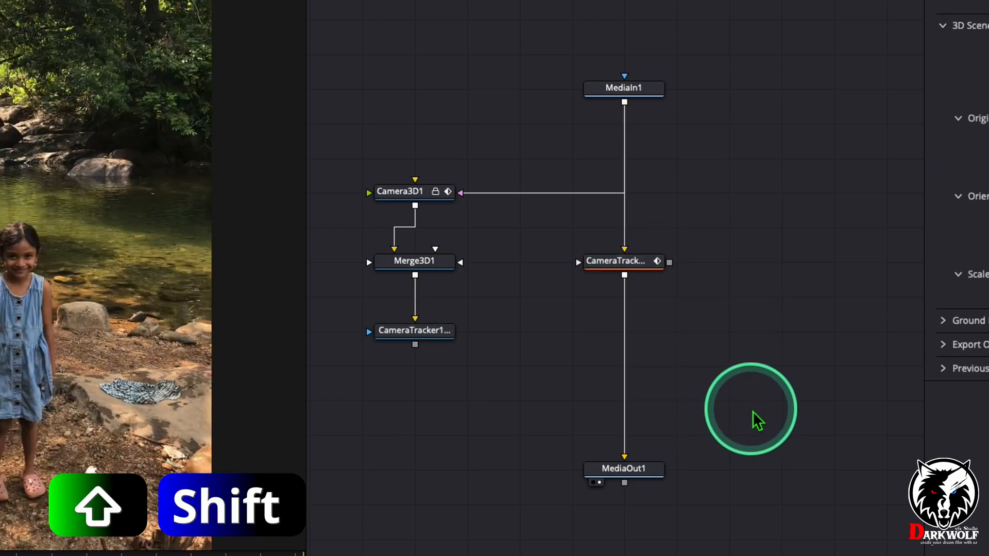
# Rearrange the node graph, removing the original Camera Tracker between MediaIn1 and MediaOut1
pyautogui.click(623, 261)
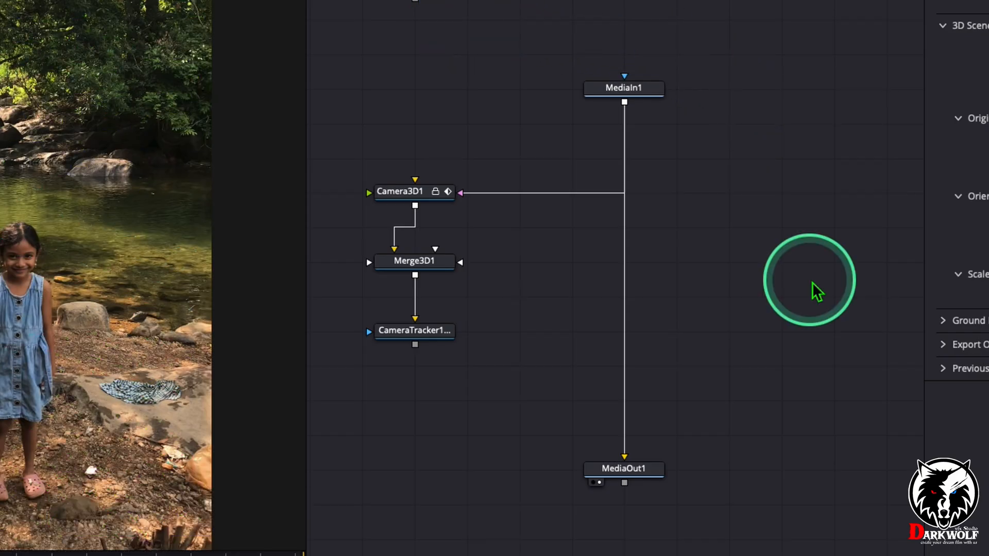
pyautogui.moveTo(634, 456)
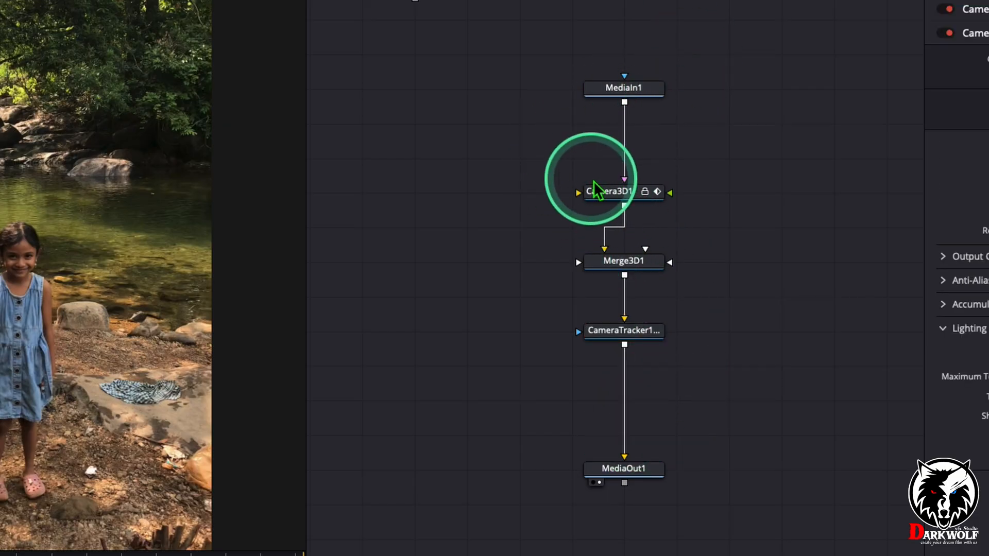
pyautogui.moveTo(579, 323)
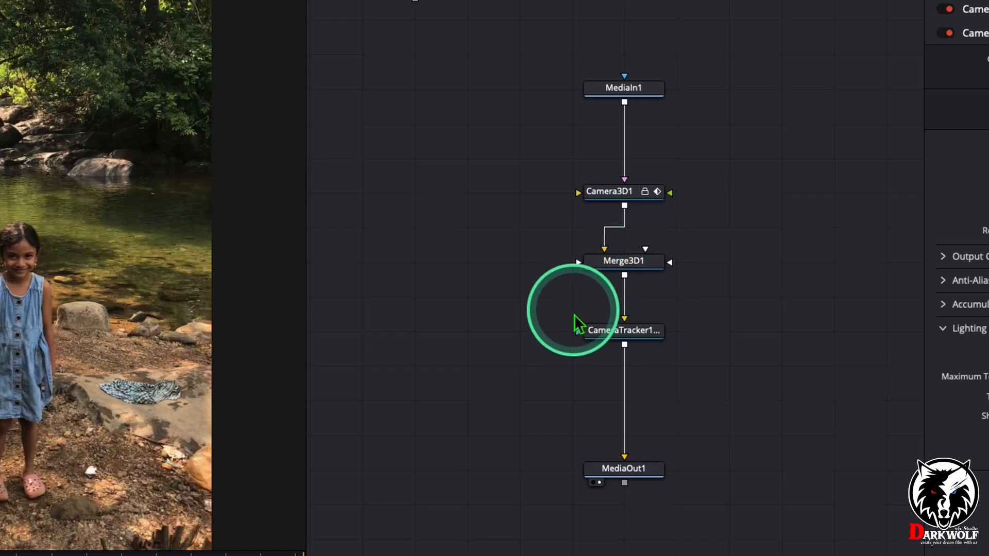
pyautogui.moveTo(593, 420)
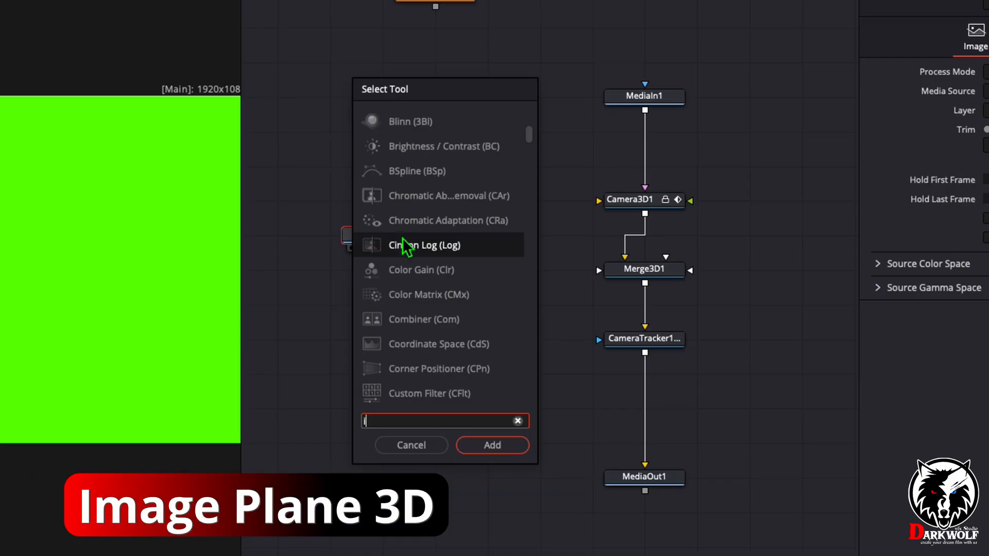
# Add an Image Plane 3D and feed it the tiger green-screen clip as MediaIn2
pyautogui.write('image')
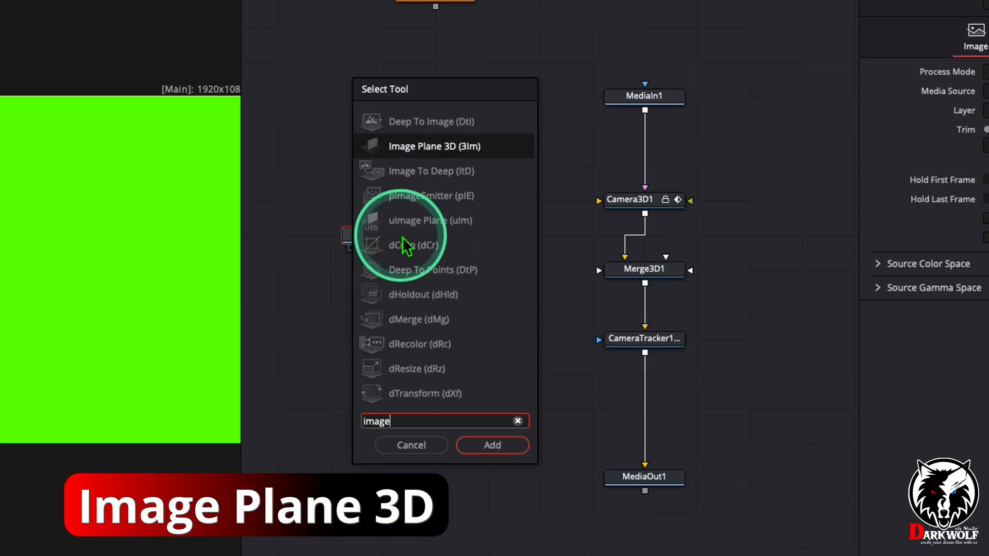
pyautogui.moveTo(407, 151)
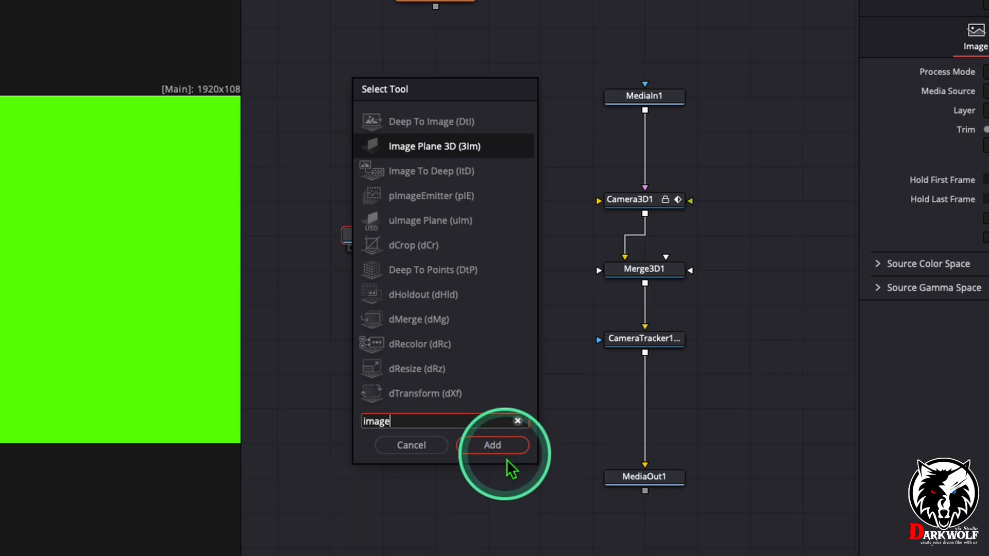
pyautogui.click(492, 444)
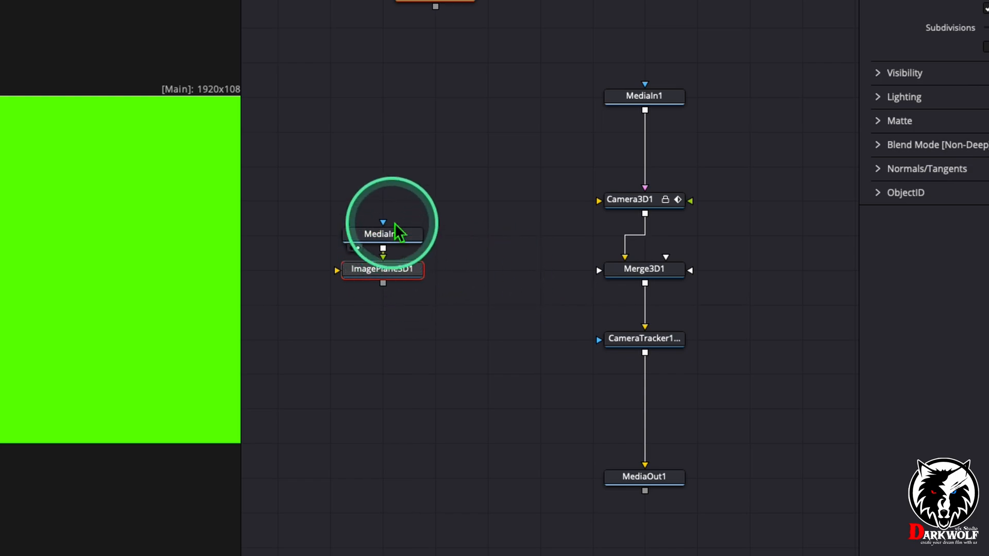
pyautogui.click(383, 267)
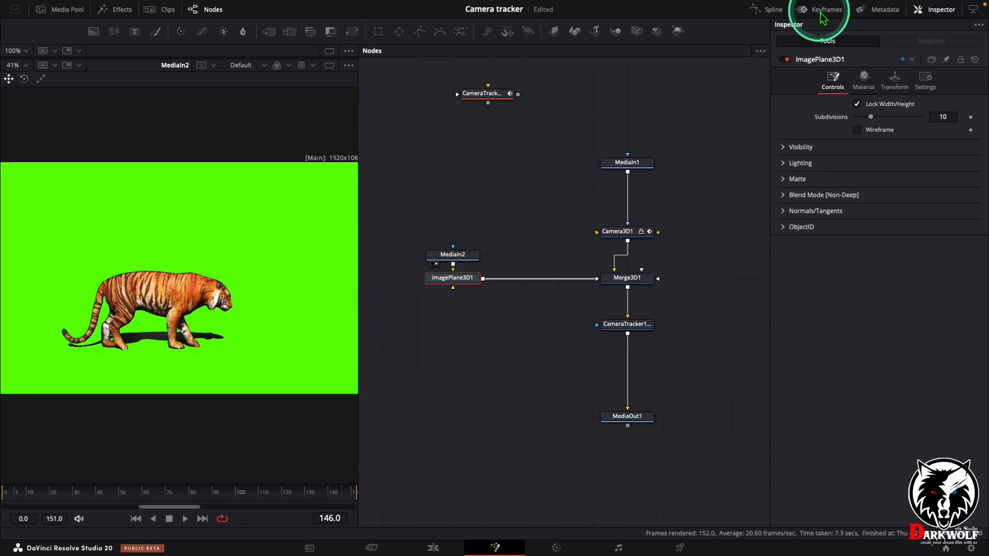
# Inspect MediaIn2's range in the zoomed-to-fit Keyframes timeline, then close the panel
pyautogui.click(820, 8)
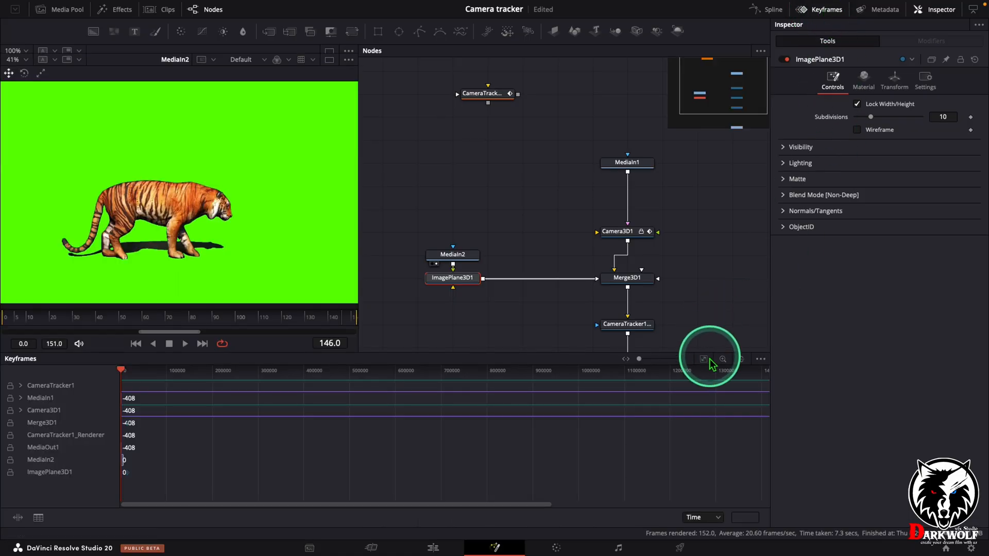
pyautogui.click(453, 253)
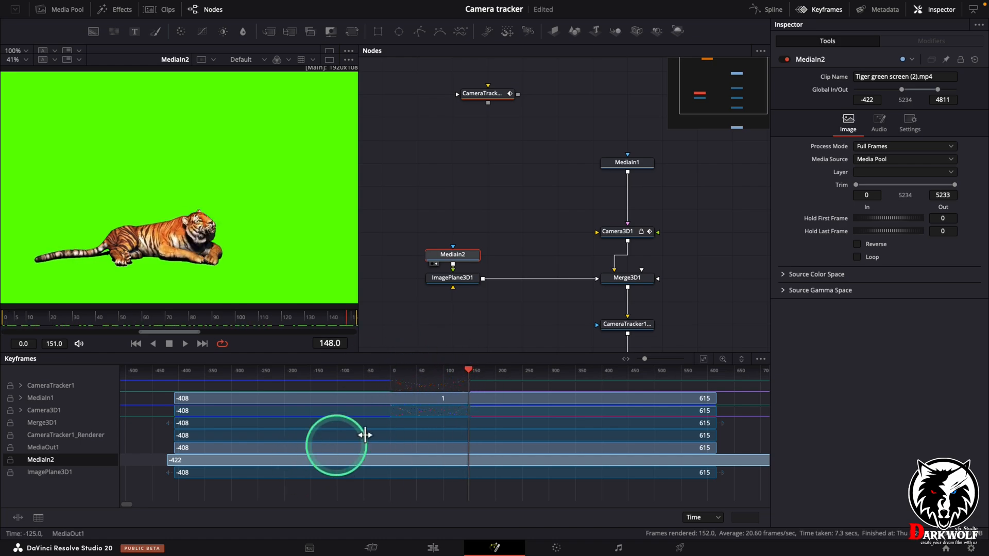
pyautogui.click(825, 9)
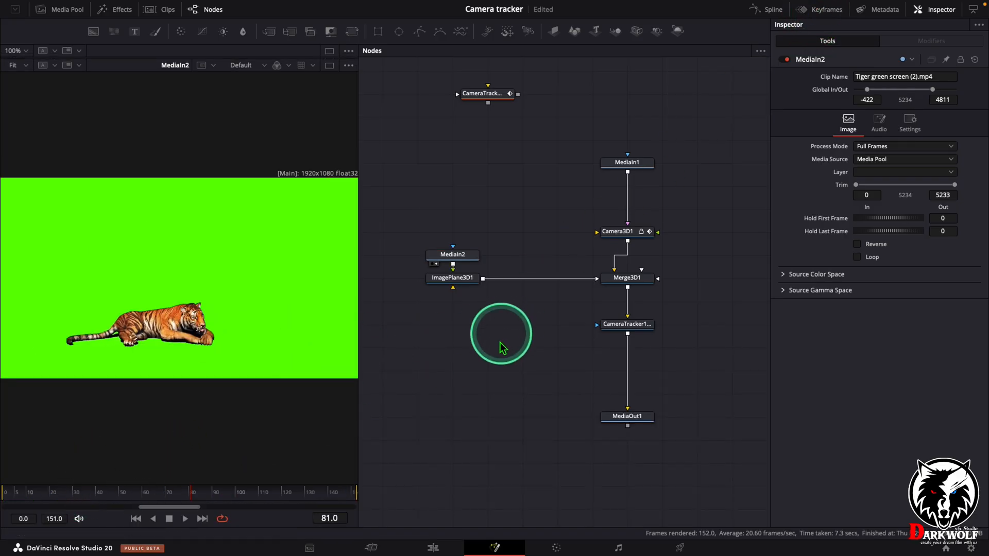
pyautogui.moveTo(62, 274)
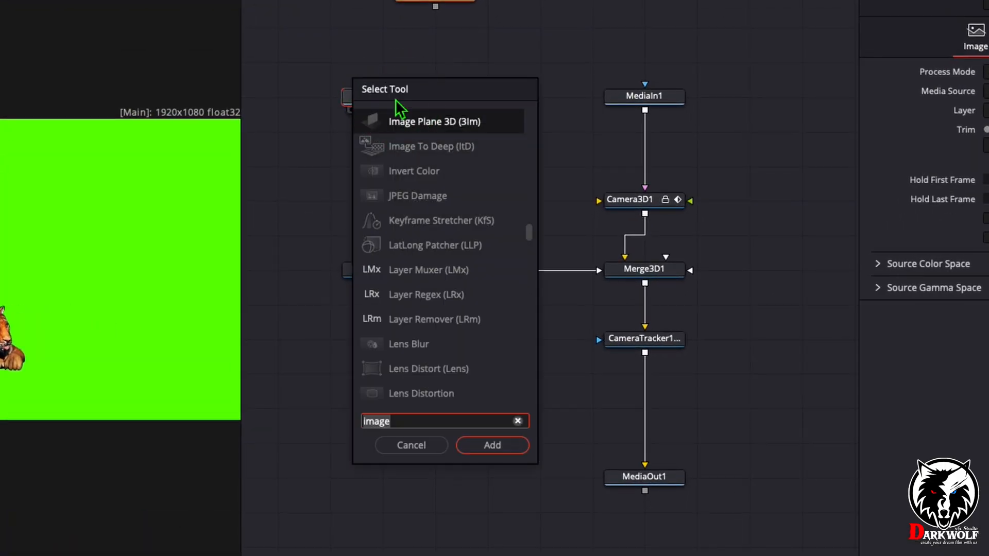
# Select MediaIn2 and add a Delta Keyer after it via the 'delta' tool search
pyautogui.click(394, 101)
pyautogui.write('delta')
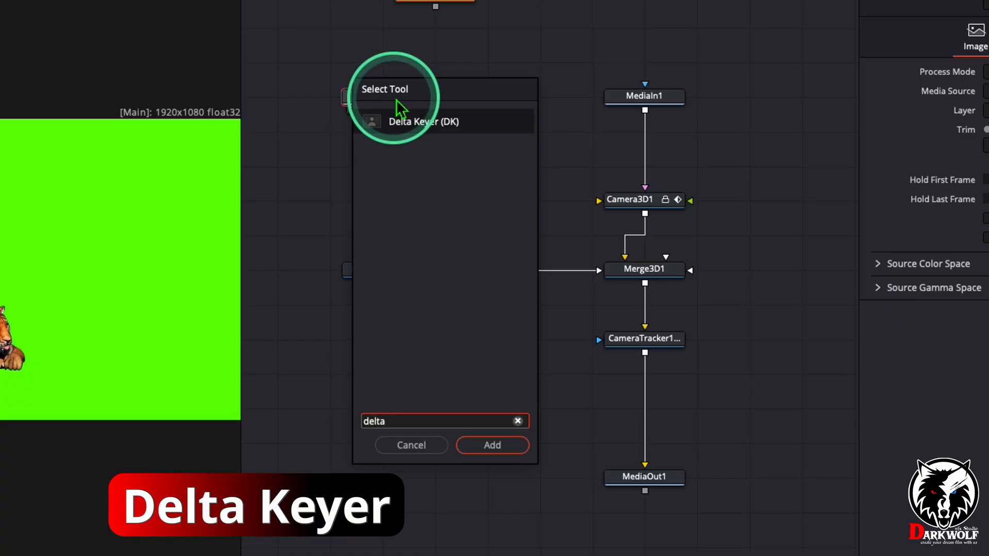
pyautogui.click(491, 445)
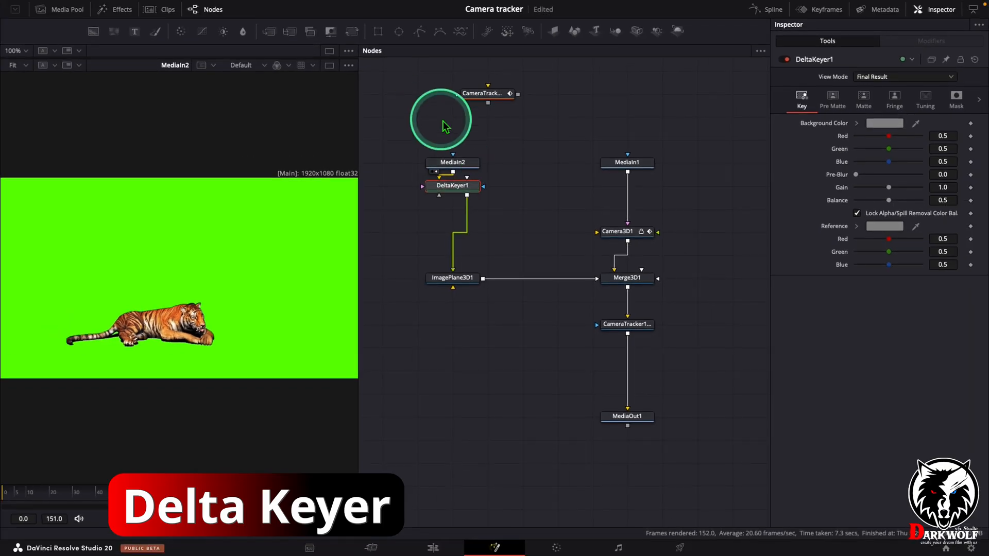
pyautogui.moveTo(893, 123)
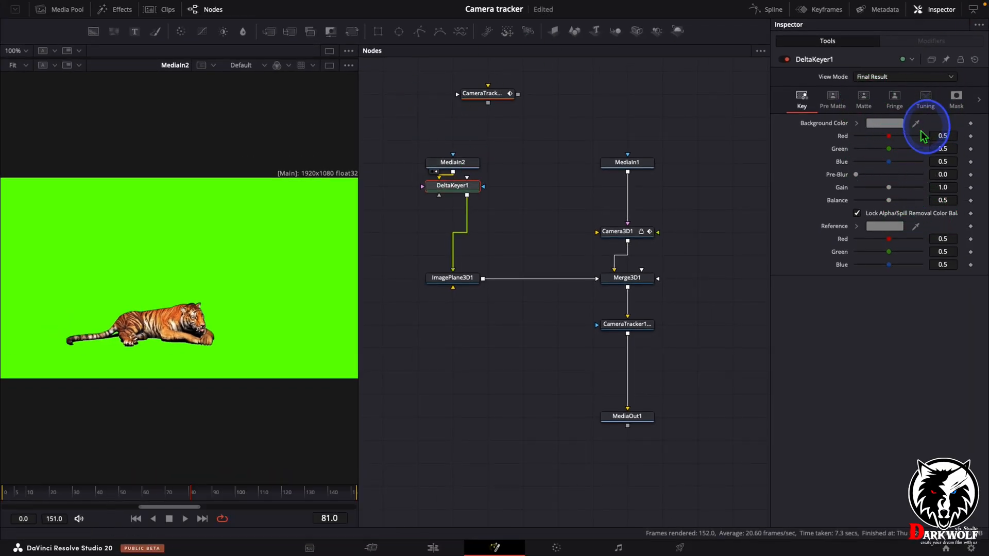
# Sample the tiger clip's green screen with the Background Color eyedropper
pyautogui.click(145, 274)
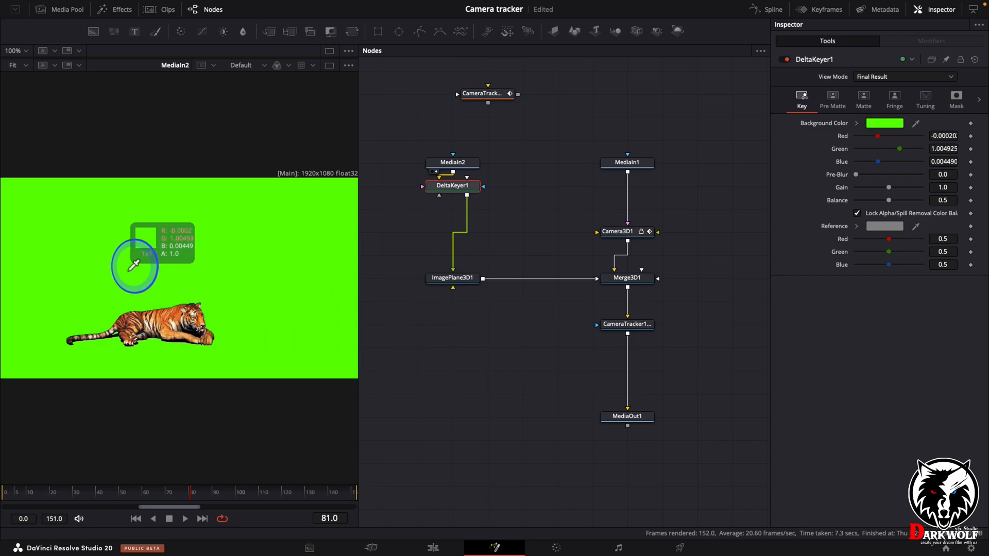
pyautogui.moveTo(386, 239)
pyautogui.write('trans')
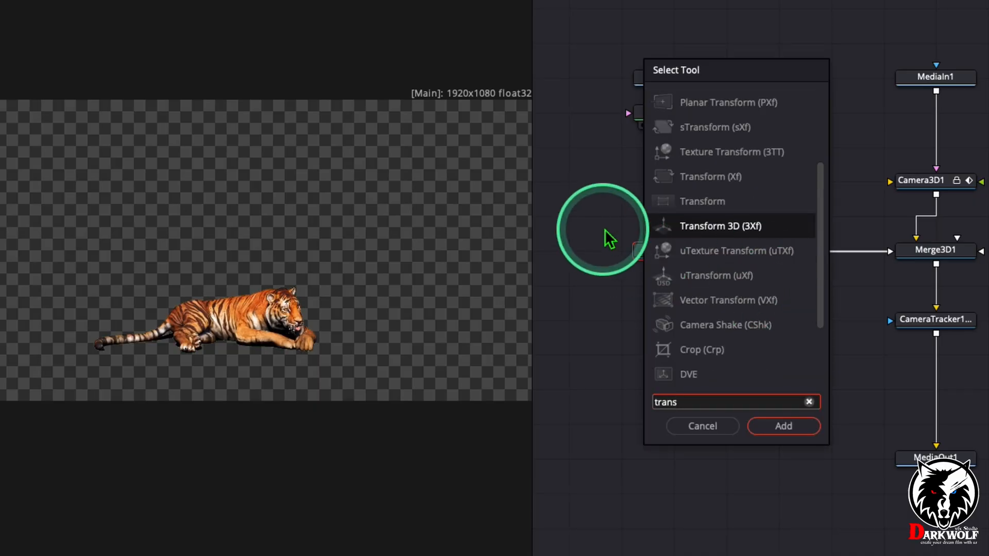
pyautogui.moveTo(721, 245)
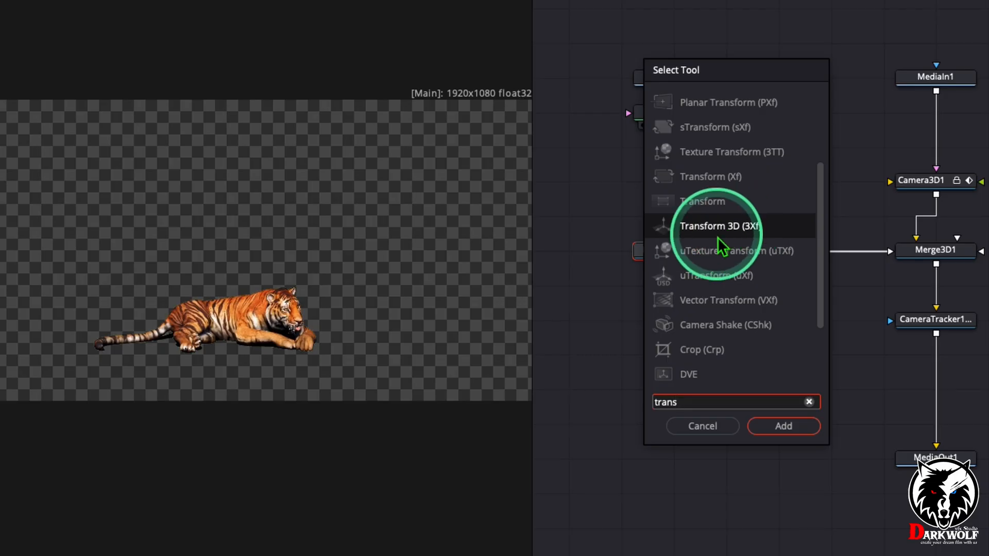
# Add a Transform 3D node after ImagePlane3D1, feeding Merge3D1
pyautogui.click(783, 426)
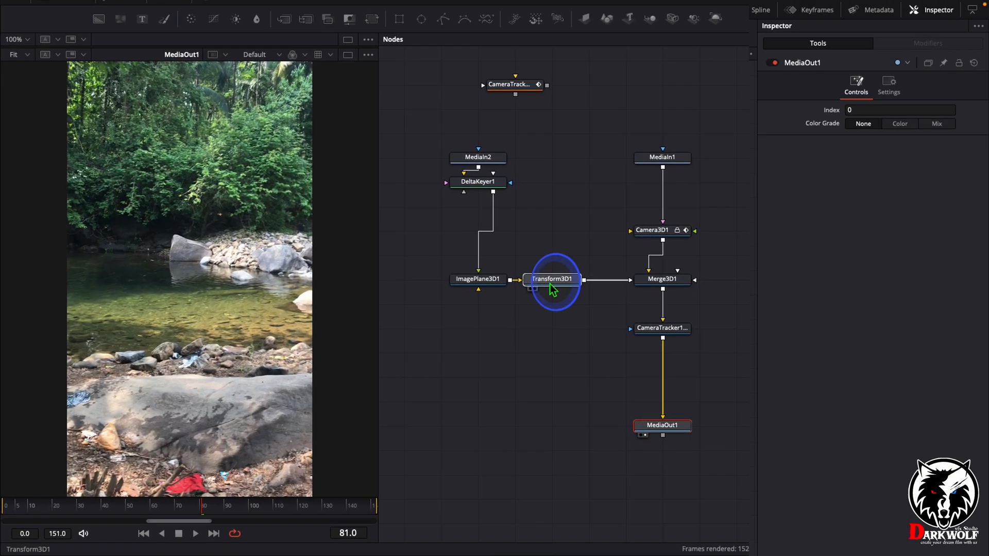
pyautogui.click(552, 279)
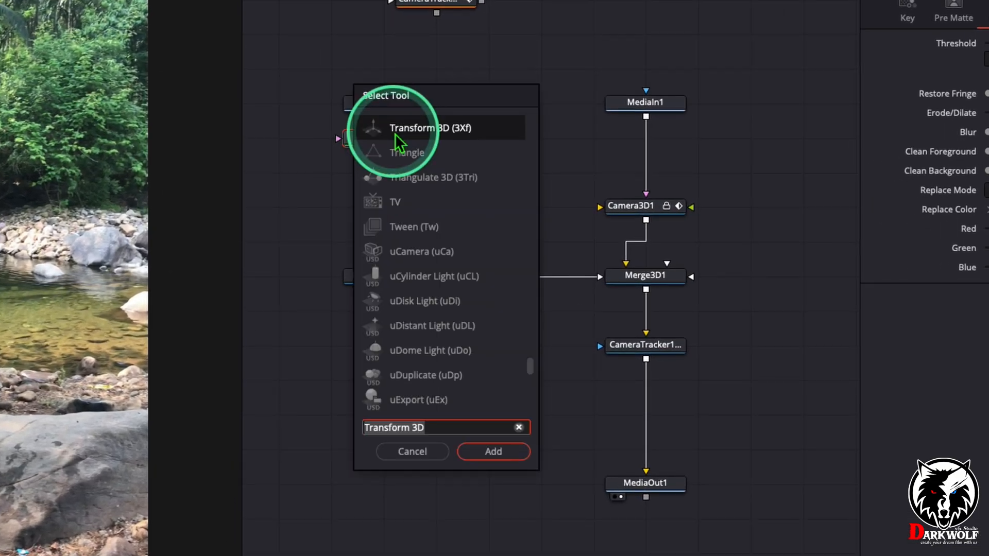
# Search the tool list for 'colo' to find Color Corrector
pyautogui.write('colo')
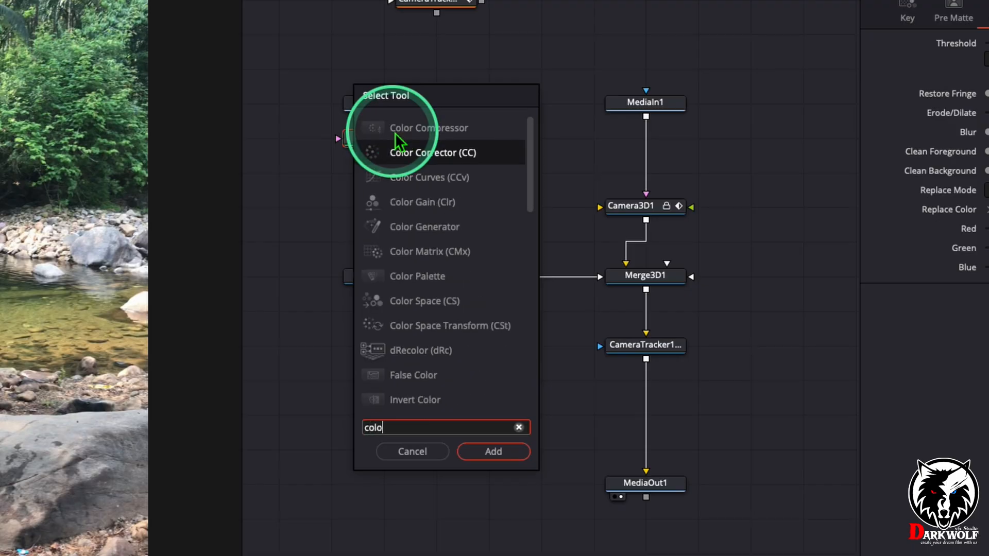
pyautogui.moveTo(437, 310)
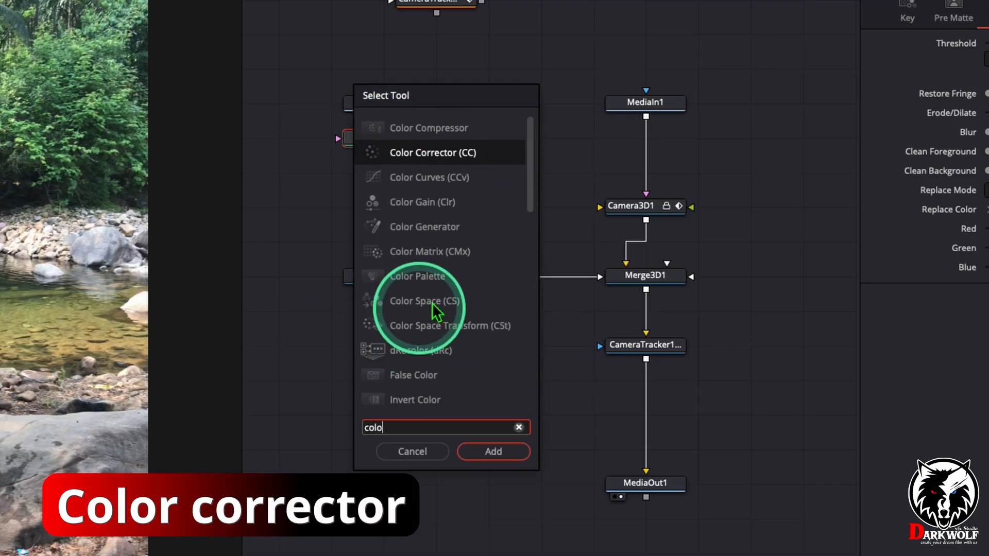
pyautogui.moveTo(461, 180)
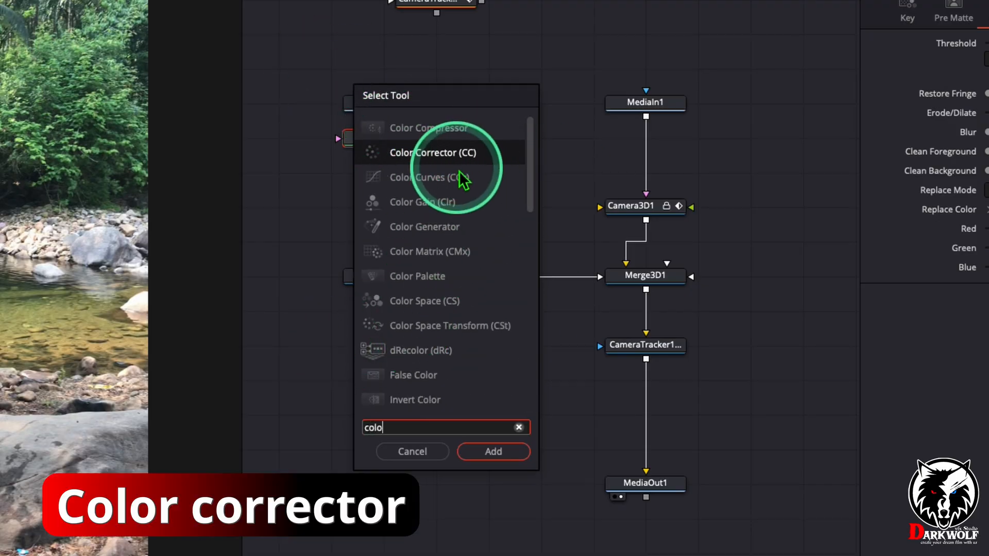
# Add a Color Corrector to the tiger: contrast 0.88, gain 0.73, lift -0.17, gamma 1.03, brightness 0.14
pyautogui.click(492, 451)
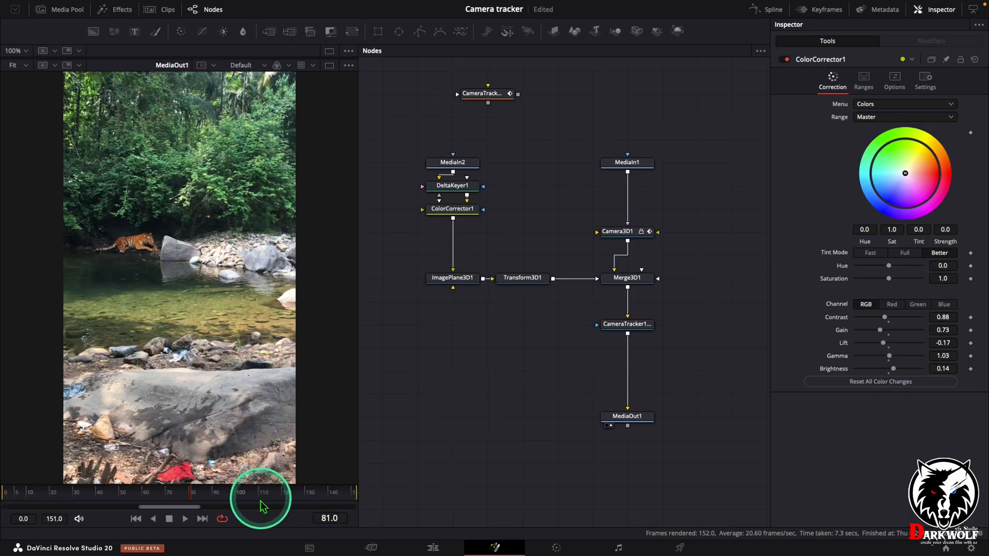
pyautogui.click(522, 278)
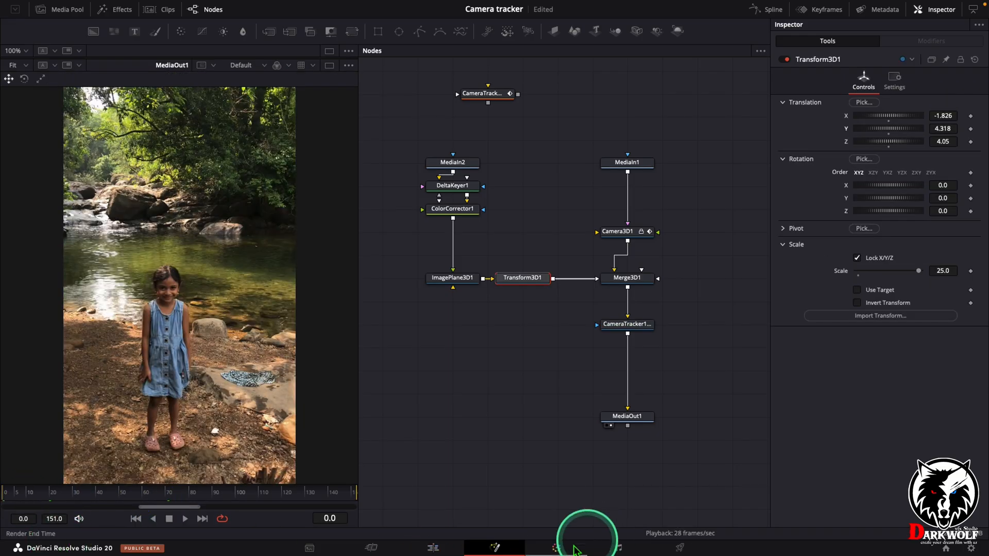
pyautogui.click(432, 547)
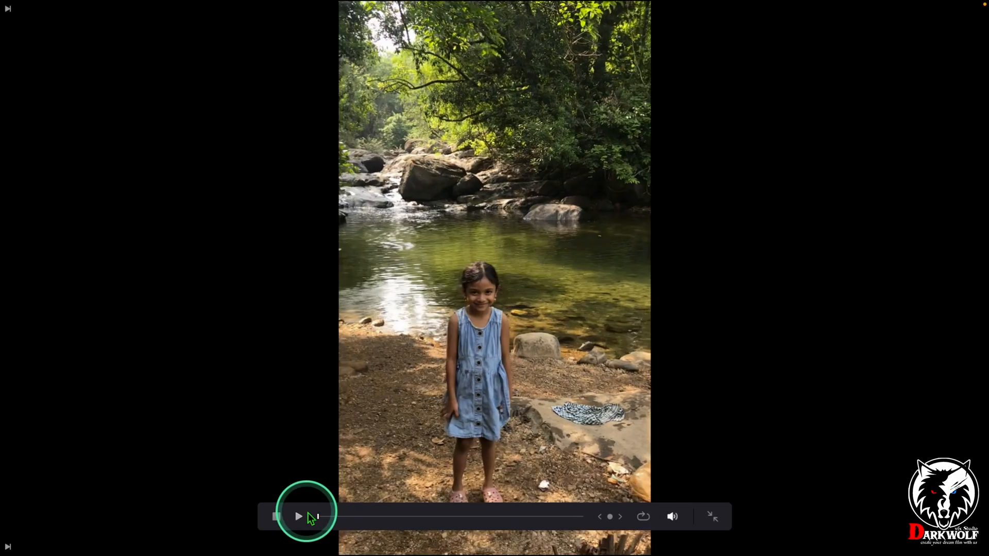
pyautogui.click(298, 516)
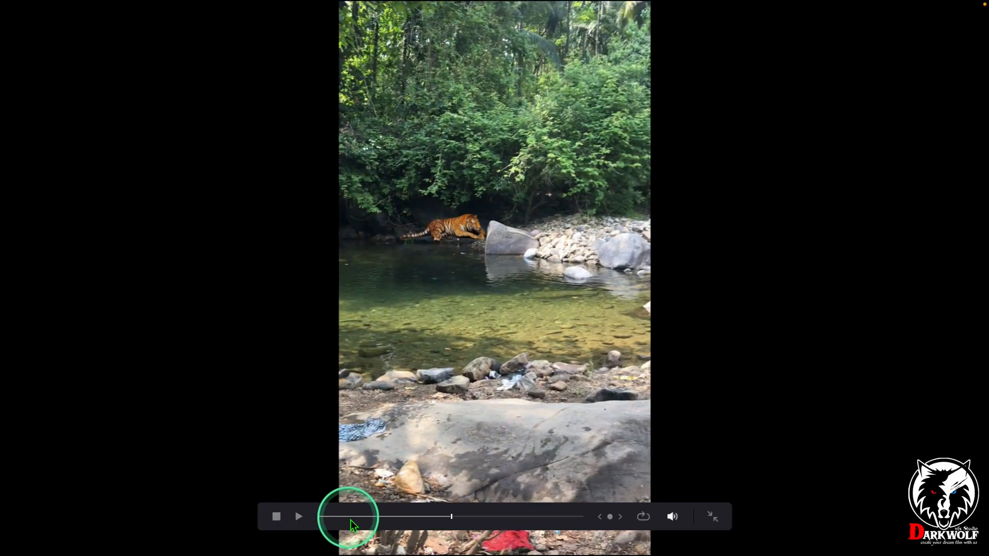
pyautogui.click(298, 517)
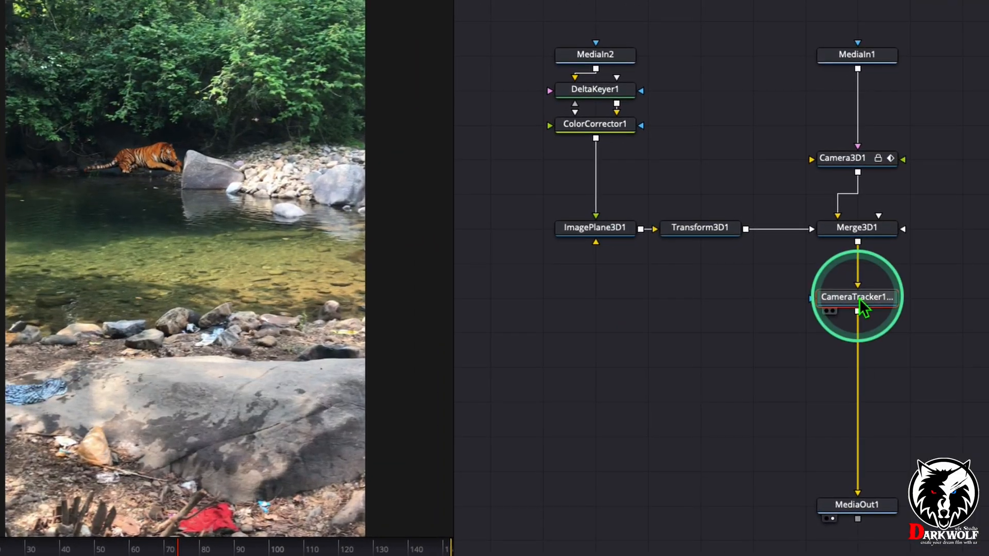
pyautogui.moveTo(864, 305)
pyautogui.write('noi')
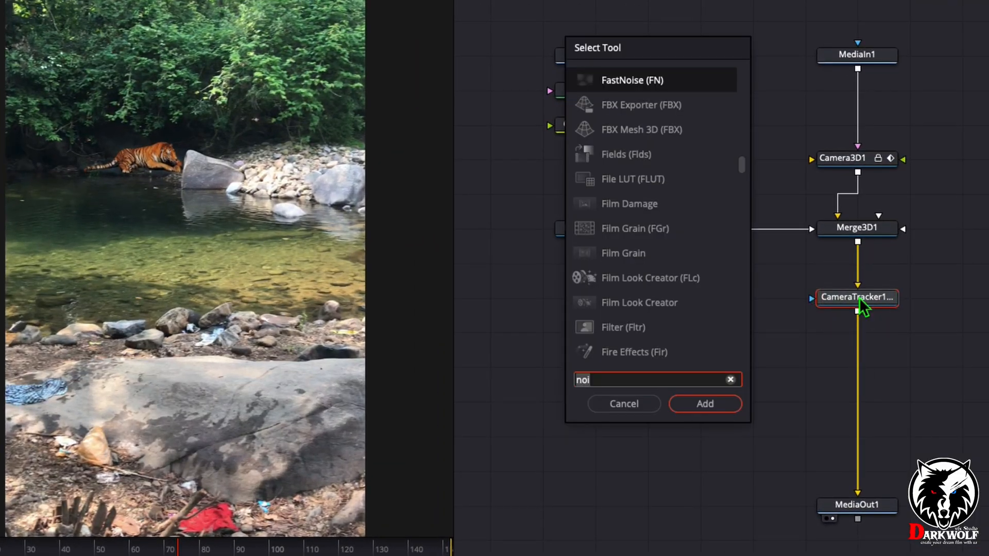
# Add a FastNoise generator, found by searching 'fast', after CameraTracker1
pyautogui.write('fast')
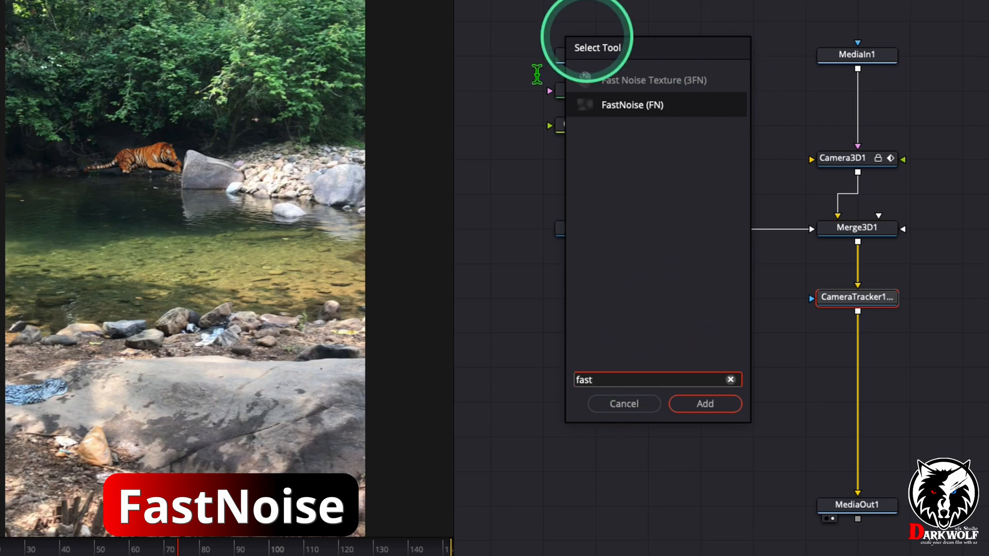
pyautogui.click(705, 404)
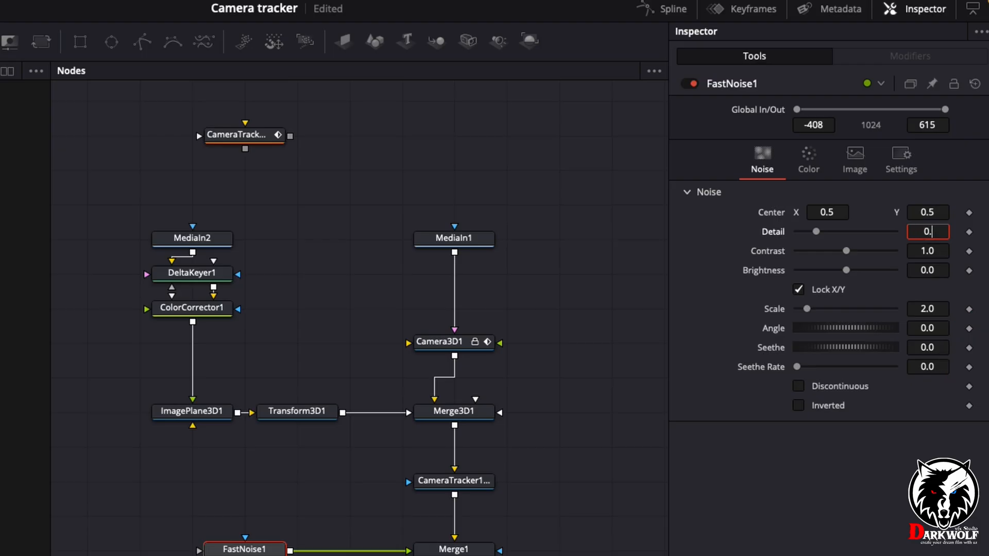
# Set FastNoise1 detail 0.7 and seethe rate 0.25, then view the mist on the tiger frame
pyautogui.write('0.7')
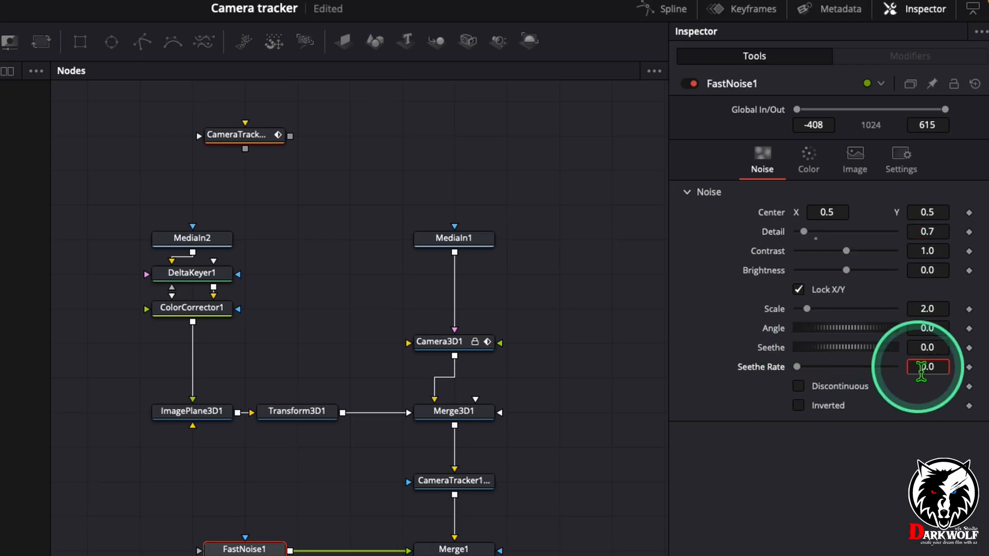
pyautogui.write('0.25')
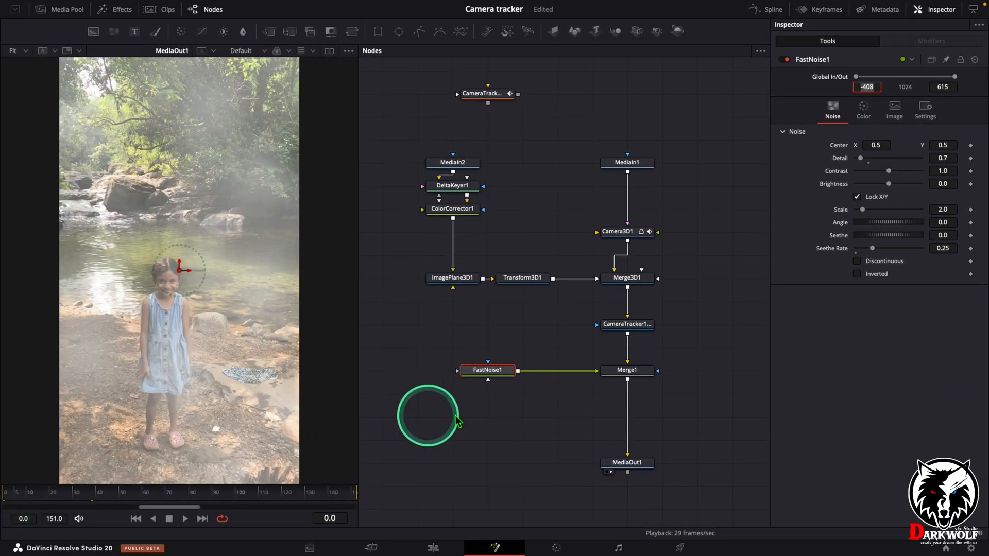
pyautogui.click(185, 519)
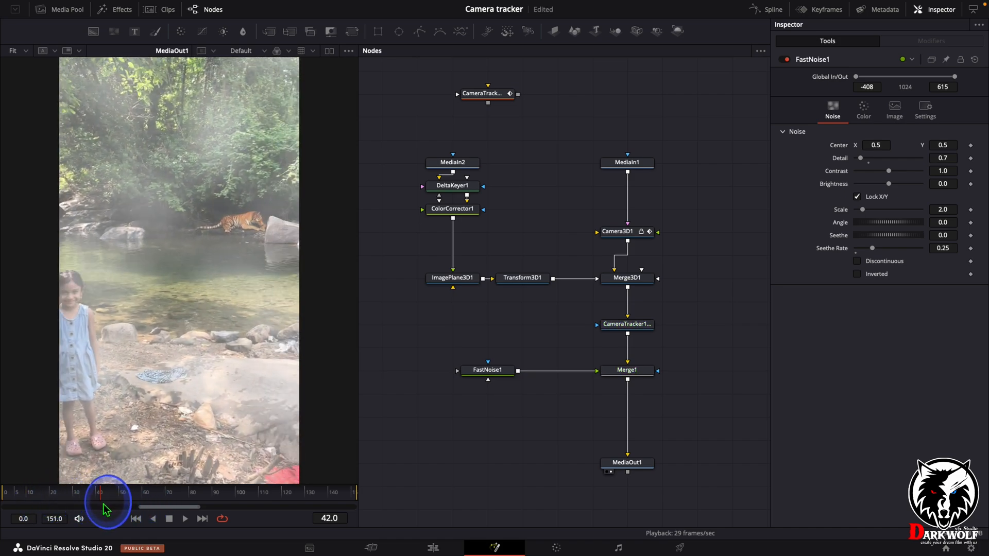
pyautogui.click(626, 371)
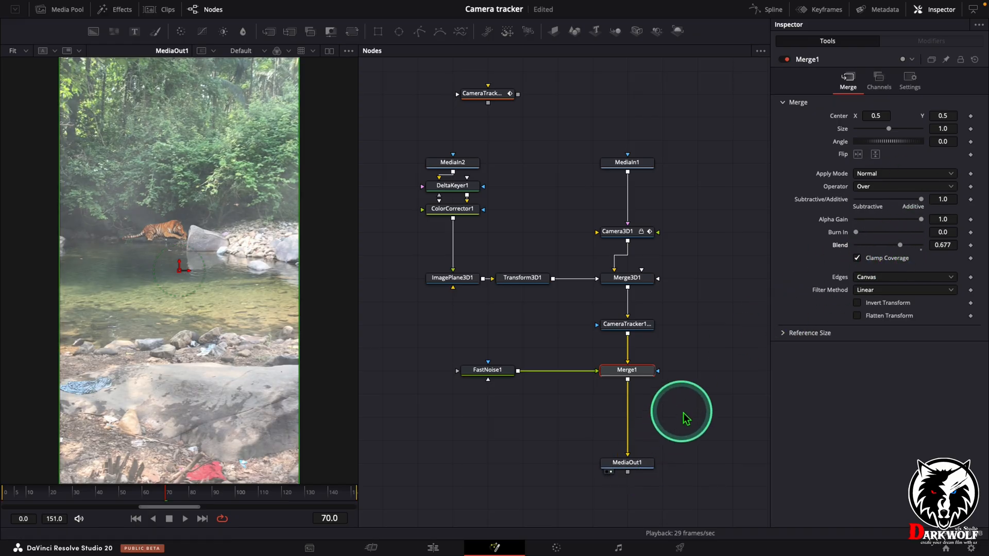
pyautogui.moveTo(627, 370)
pyautogui.write('colo')
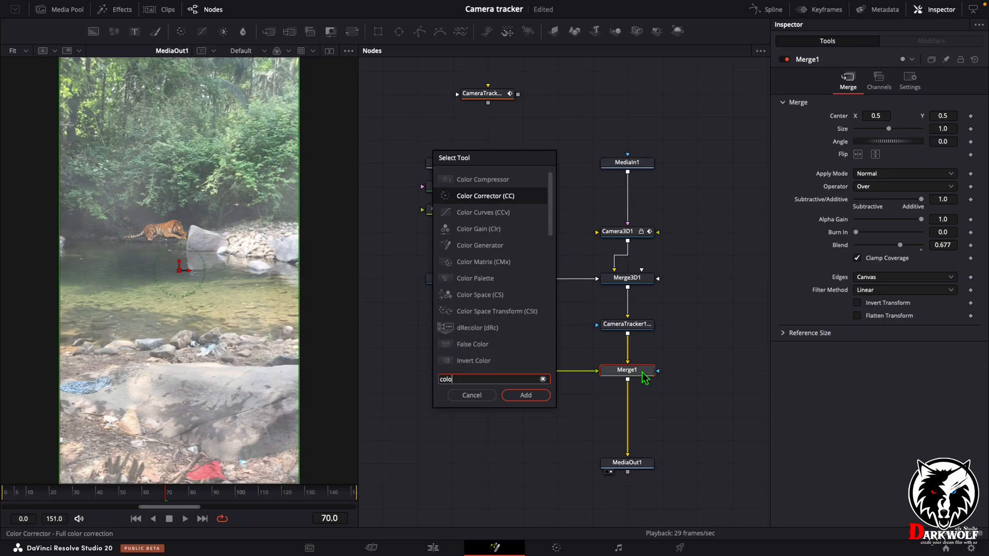
# Insert a second Color Corrector between Merge1 and MediaOut1
pyautogui.click(525, 395)
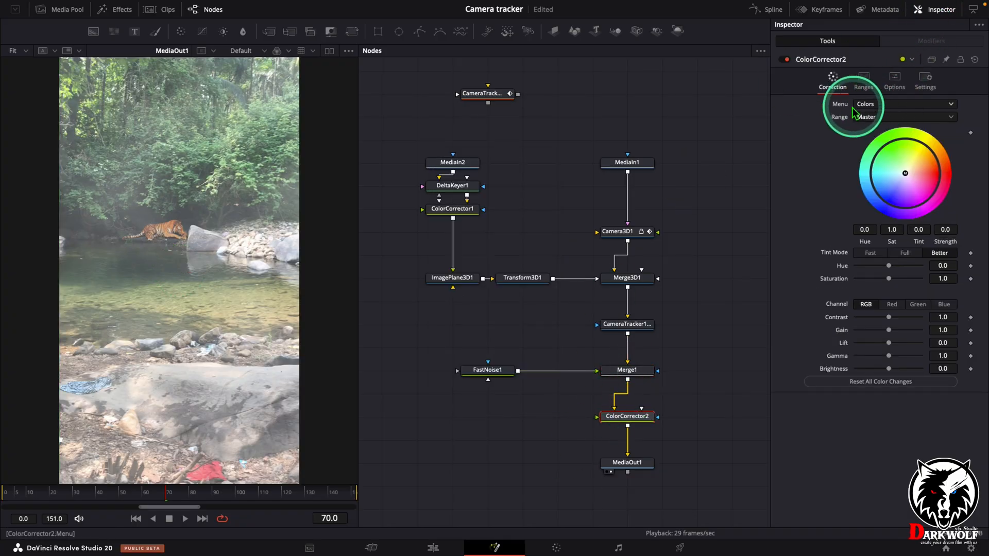
# Tint the shadows and then the highlights with ColorCorrector2's color wheel
pyautogui.click(904, 117)
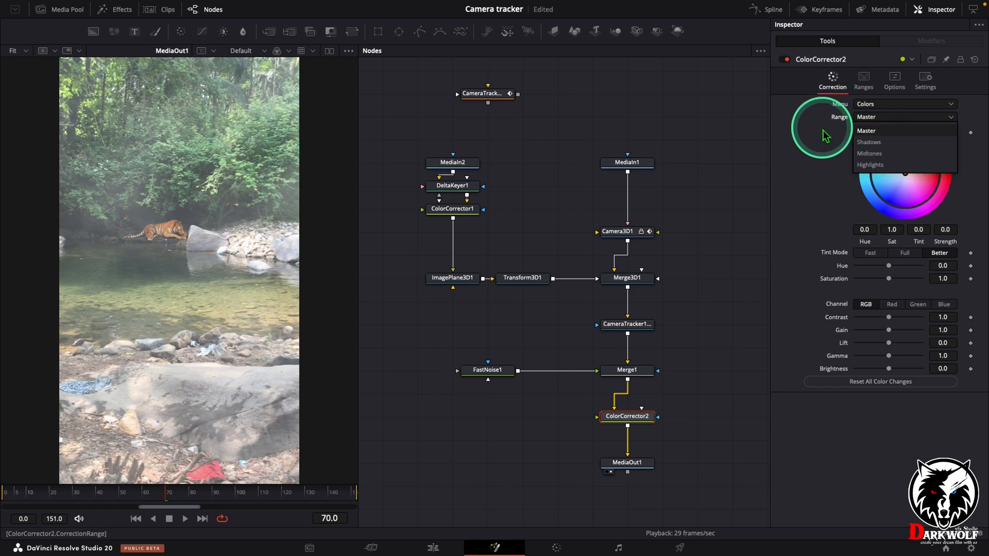
pyautogui.click(868, 141)
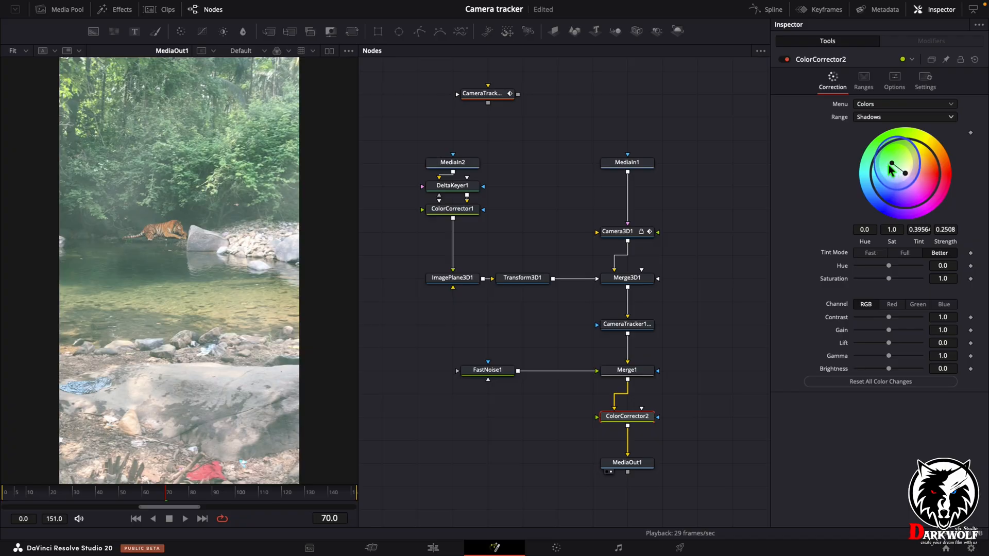
pyautogui.click(903, 117)
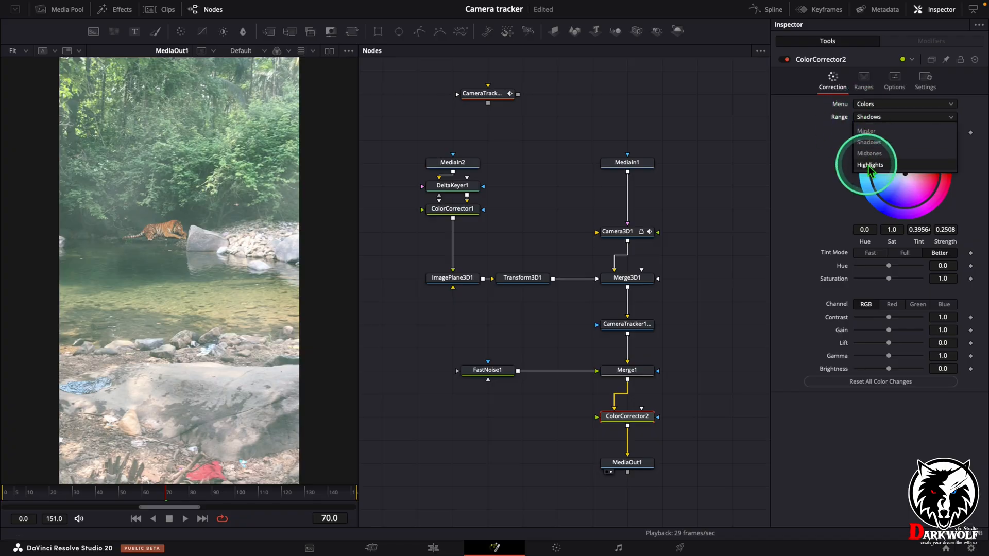
pyautogui.click(871, 165)
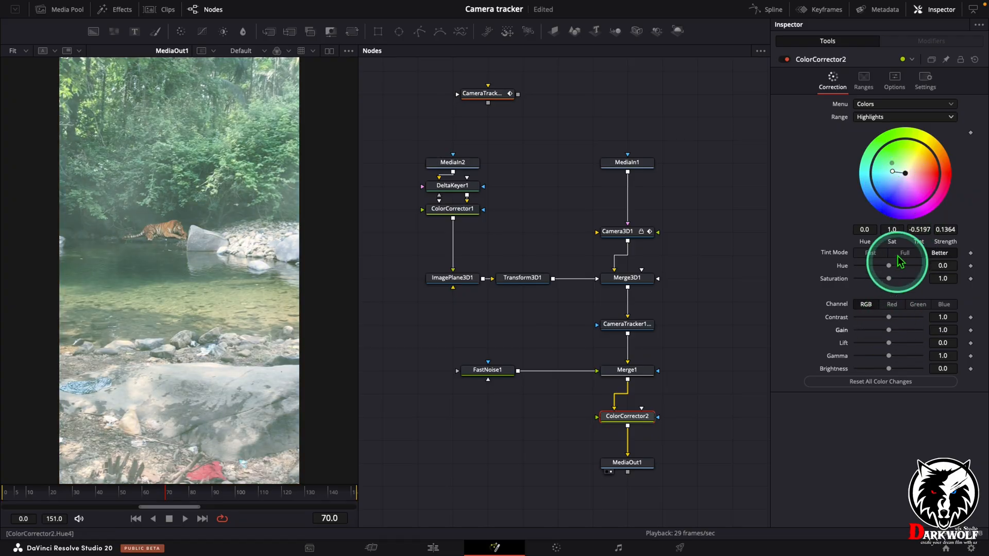
# On Master, set gain 0.86, lift 0.06, gamma 0.94, brightness 0.05, then play
pyautogui.click(904, 117)
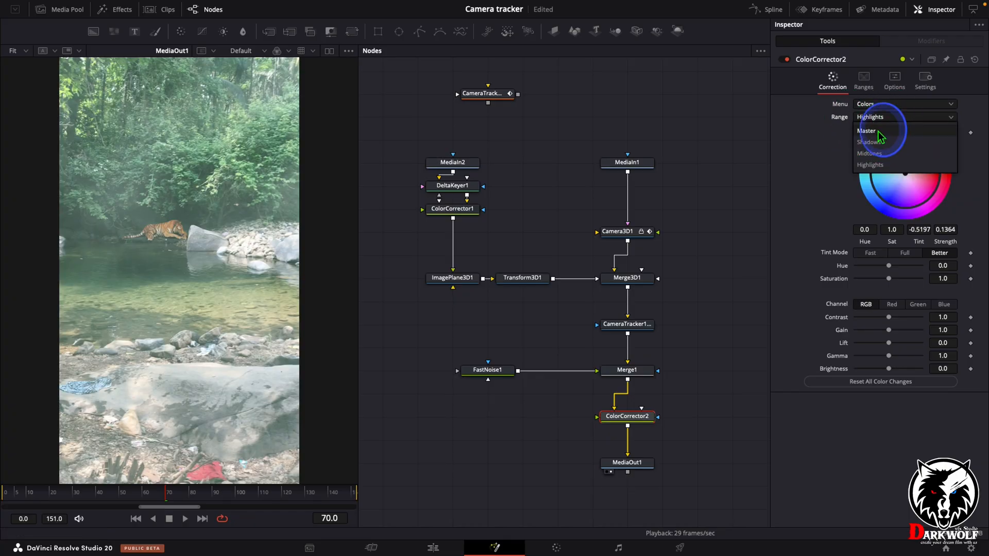
pyautogui.click(867, 130)
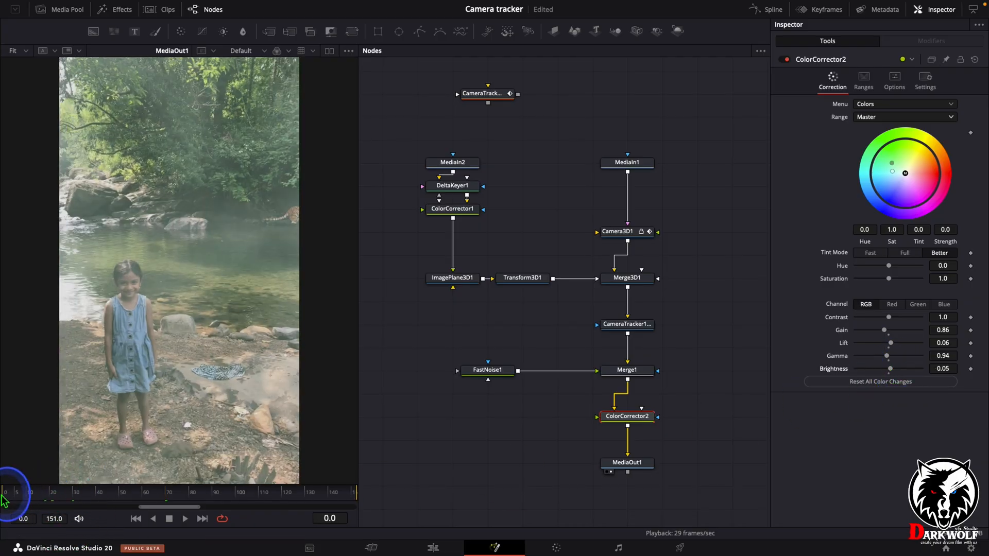
pyautogui.click(185, 519)
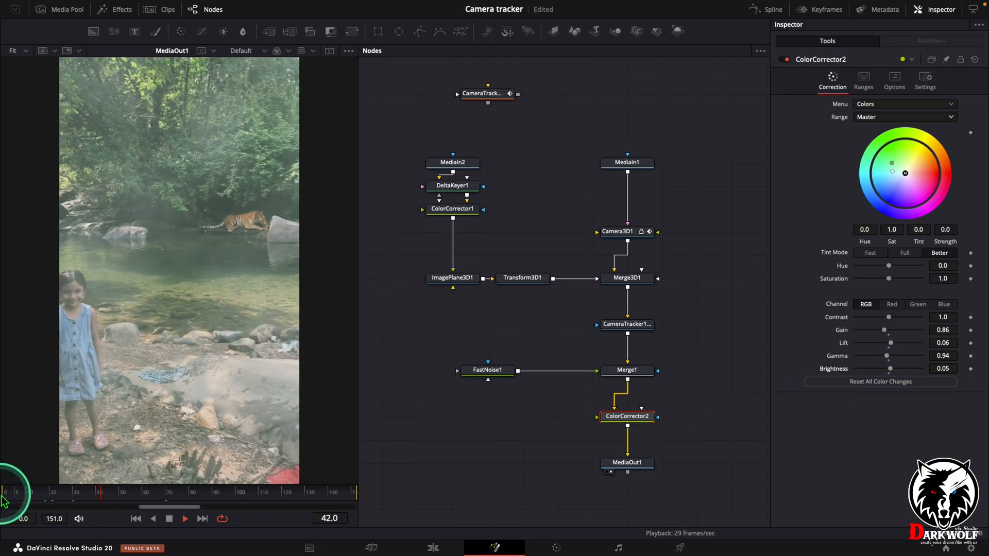